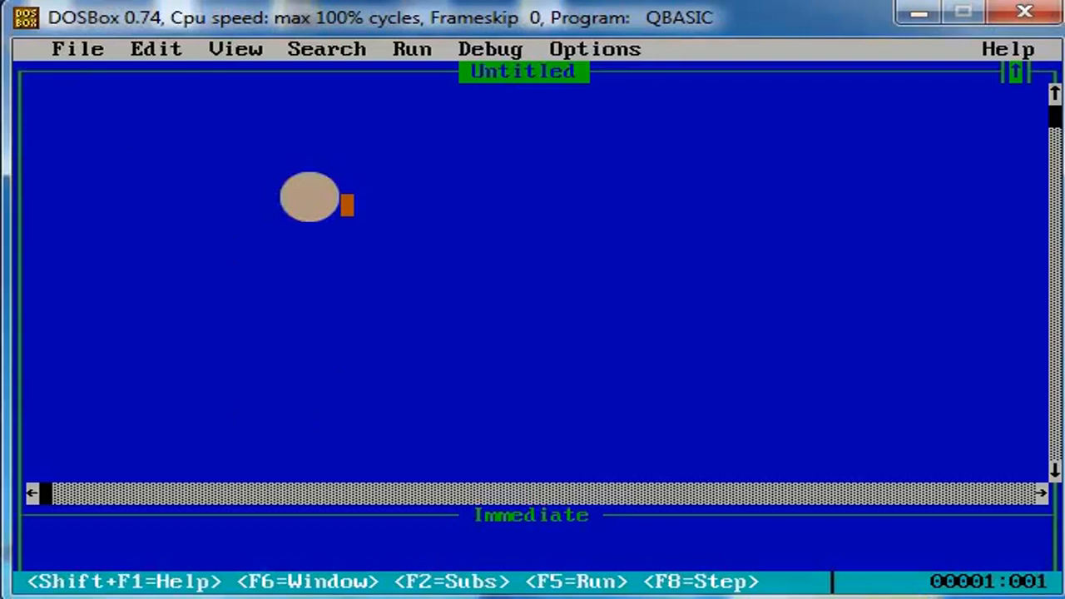
Write CLS then the remark 'rem pgm to calculate profit and profitpercent of book'
type("cls")
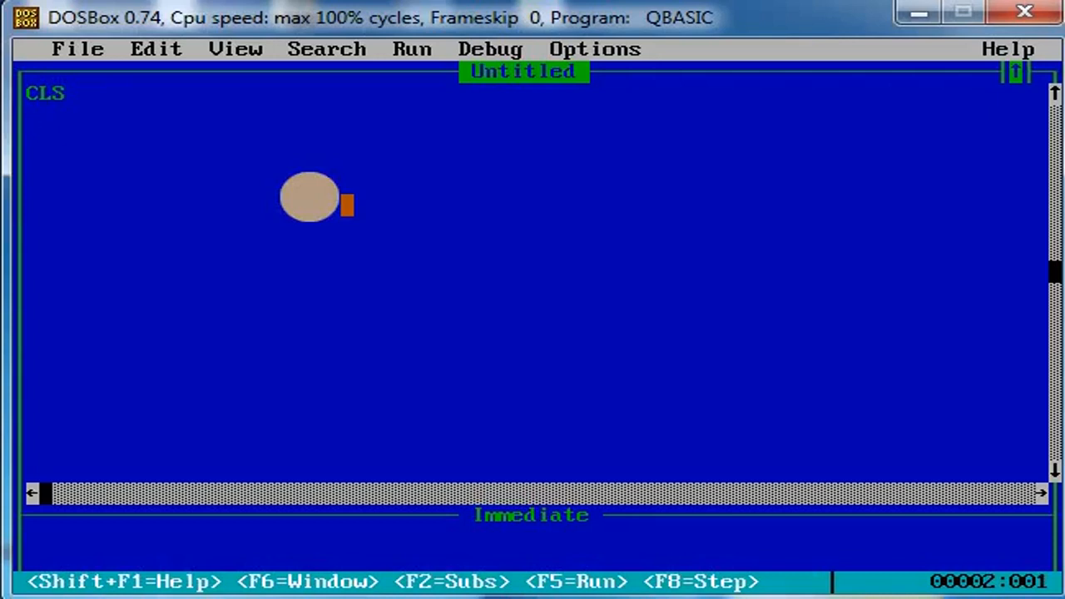
type("re")
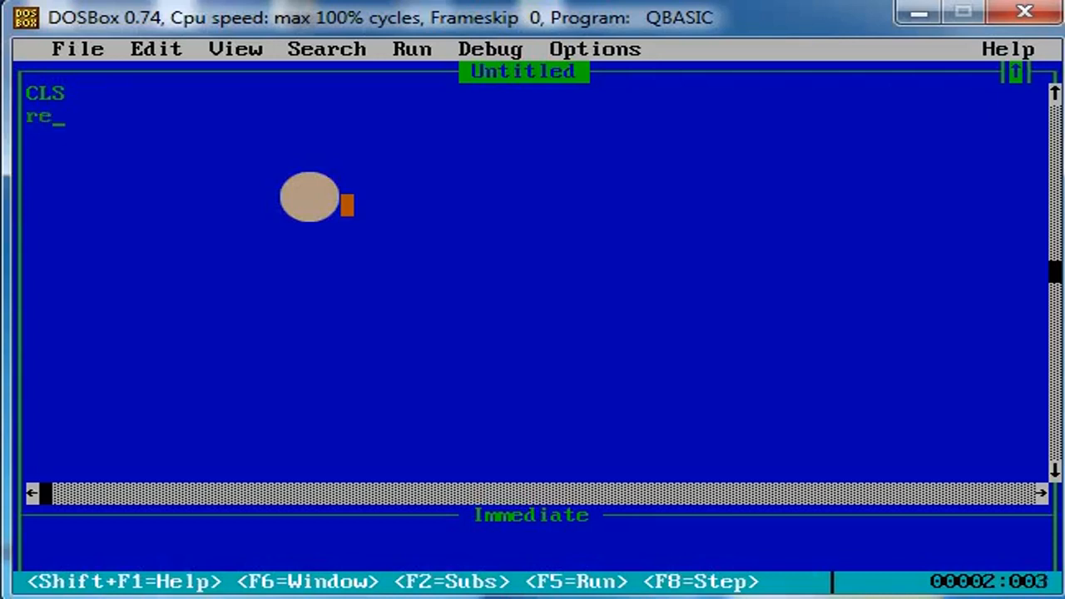
type("m")
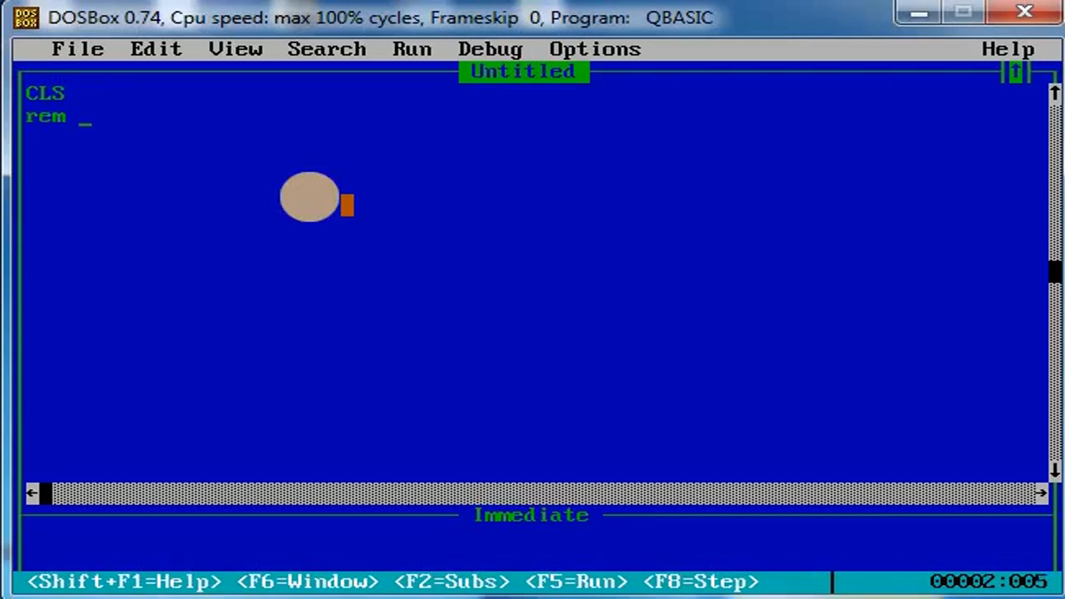
type("pgm to")
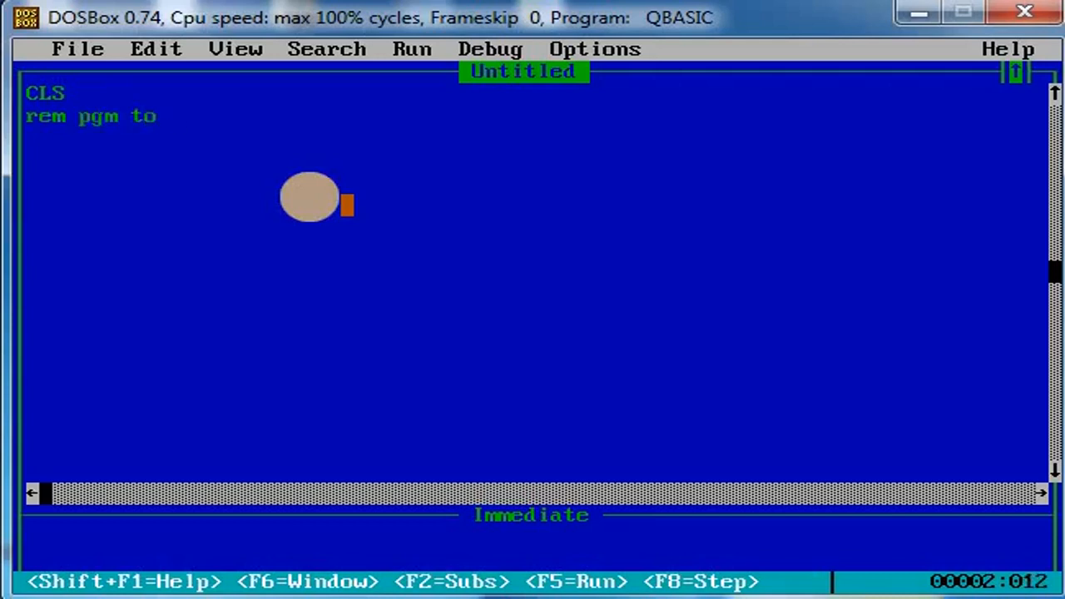
type("calcula")
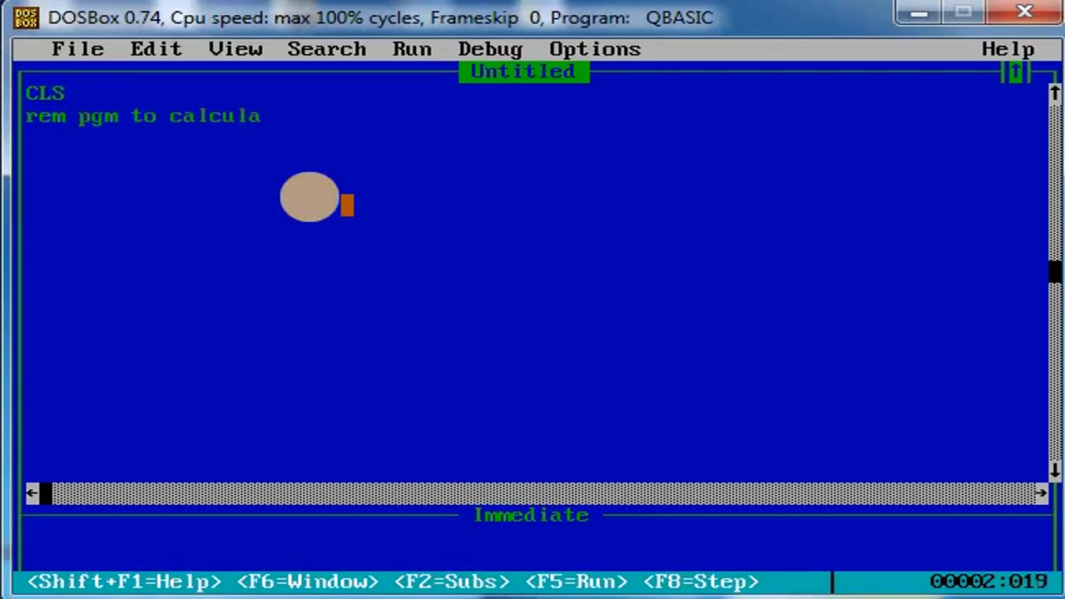
type("te")
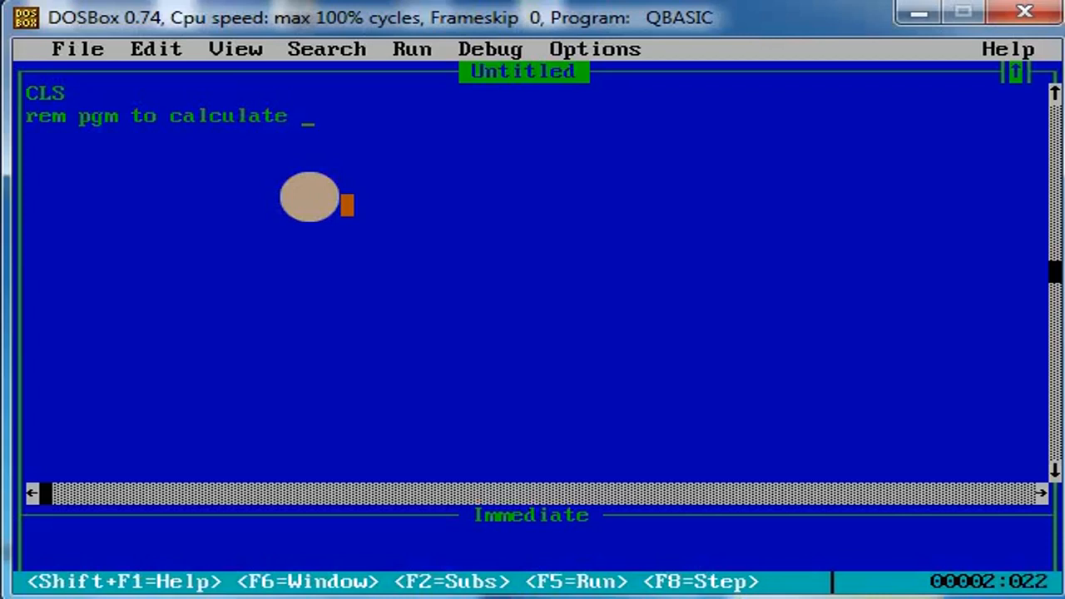
type("profi")
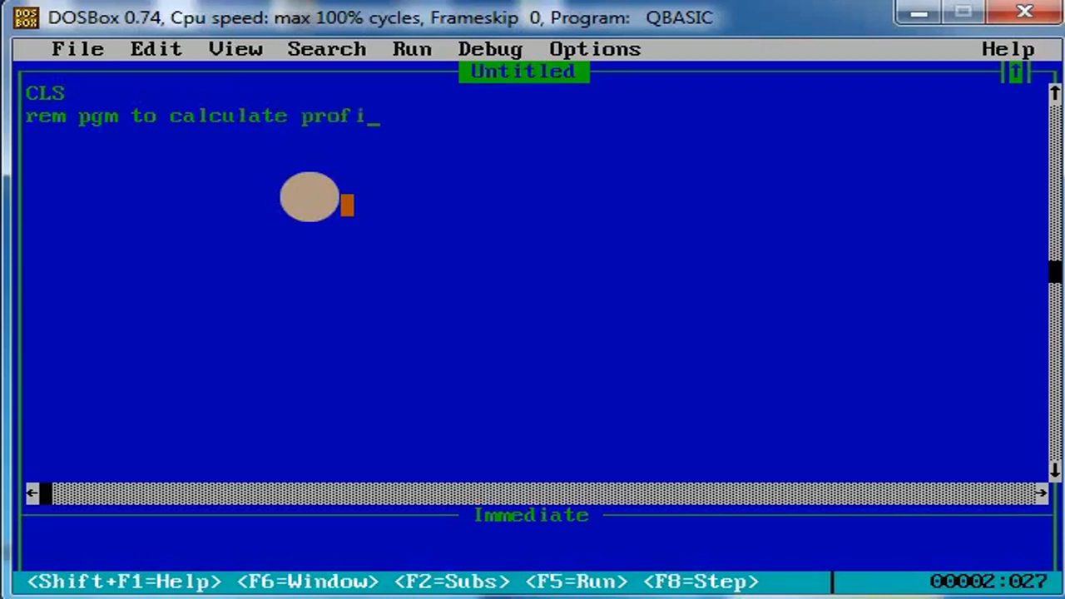
type("t and")
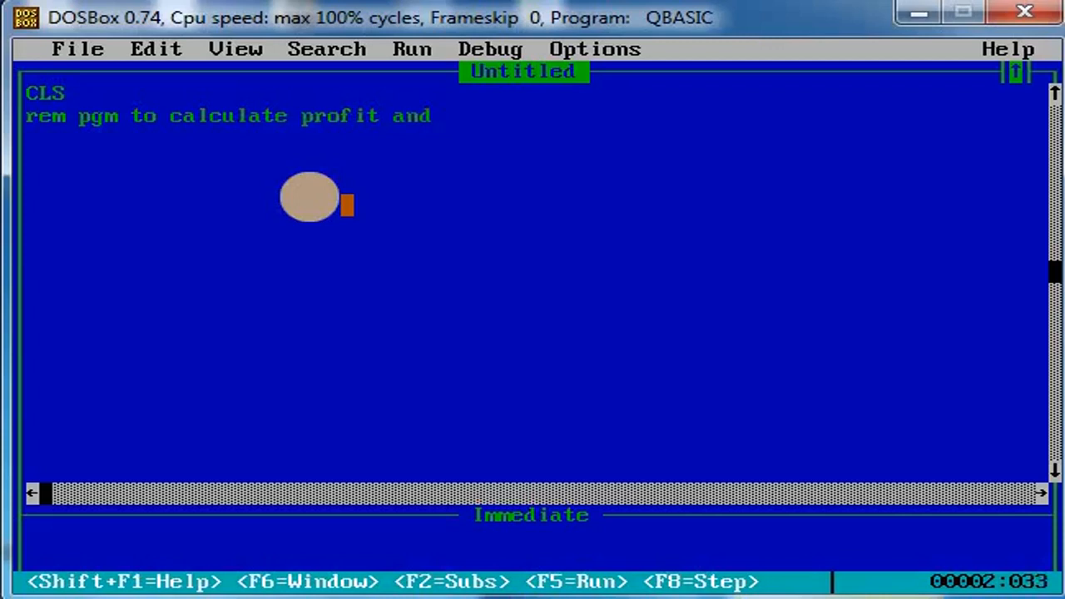
type("prof")
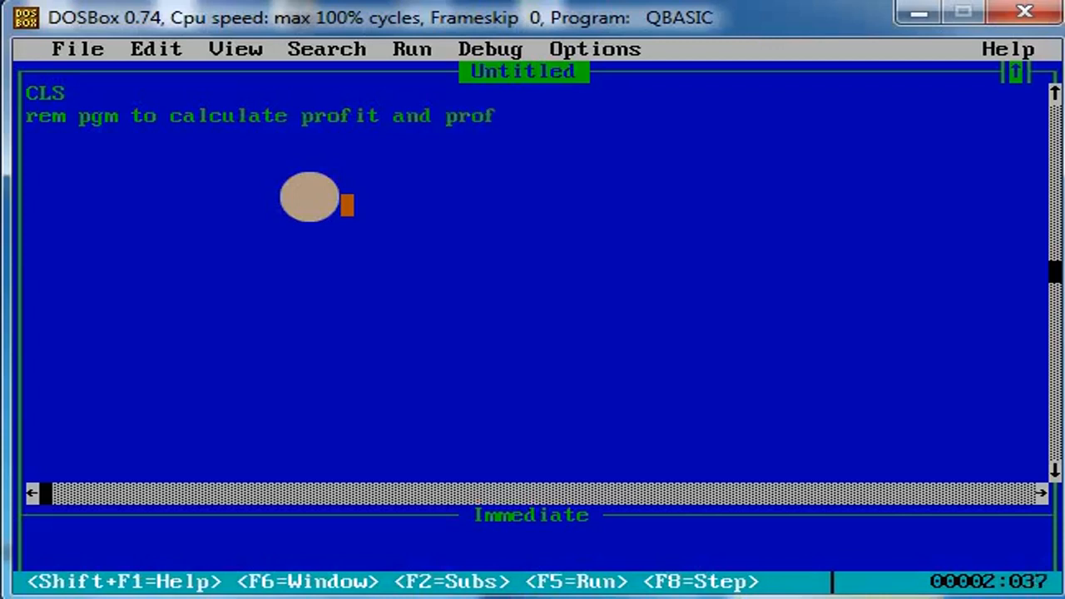
type("ir")
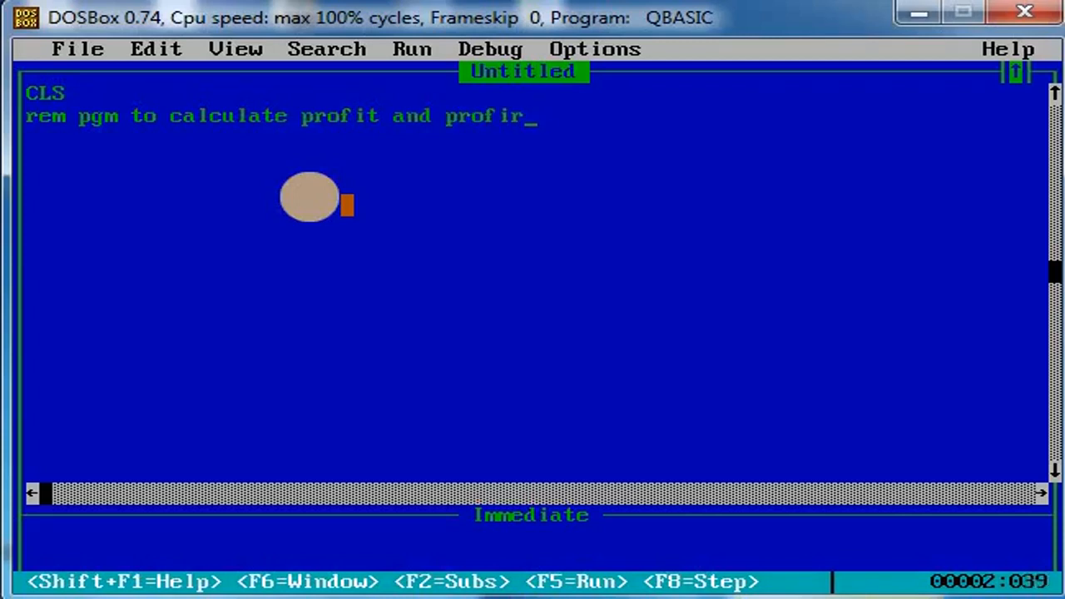
type("tpe")
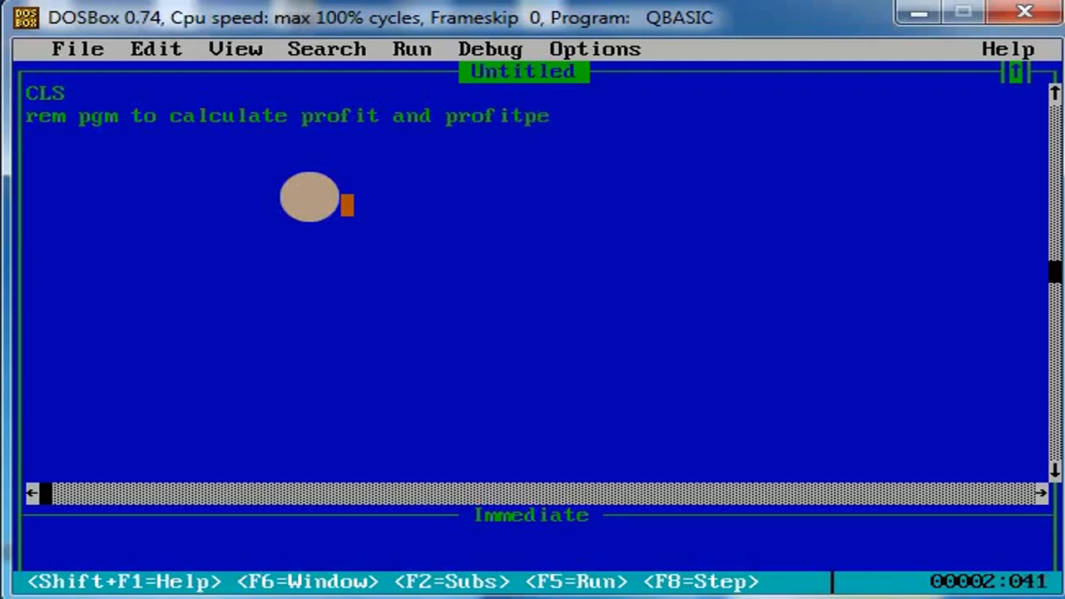
type("rce")
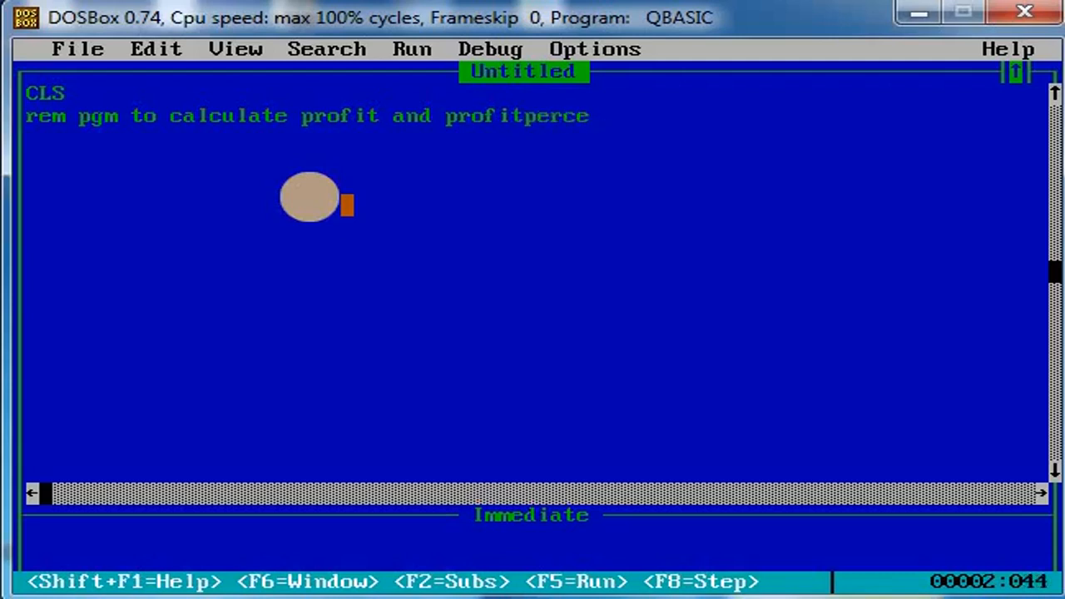
type("nt")
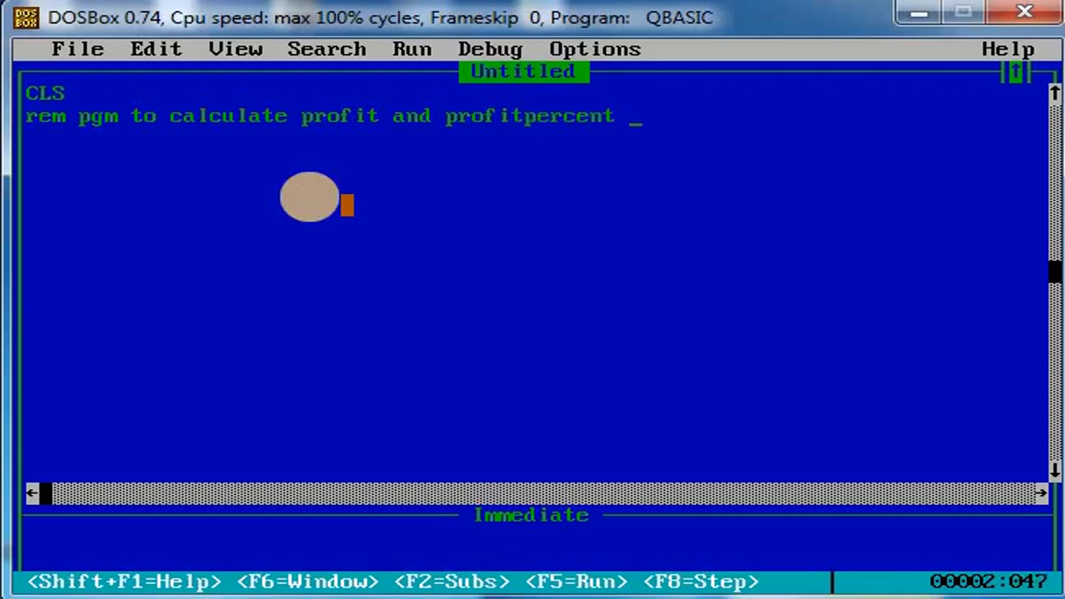
type("of b")
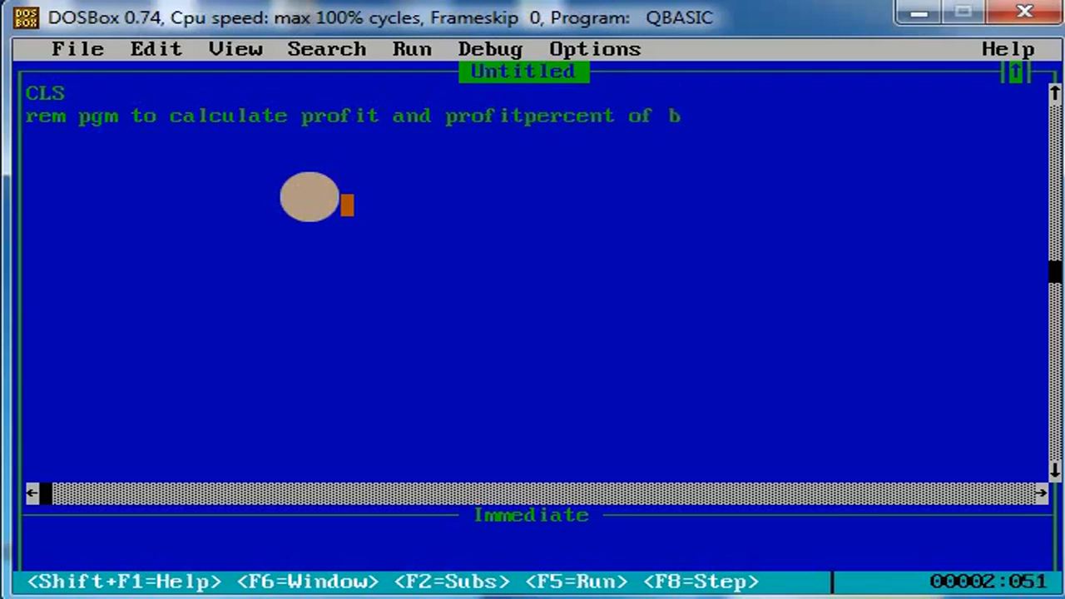
type("ook")
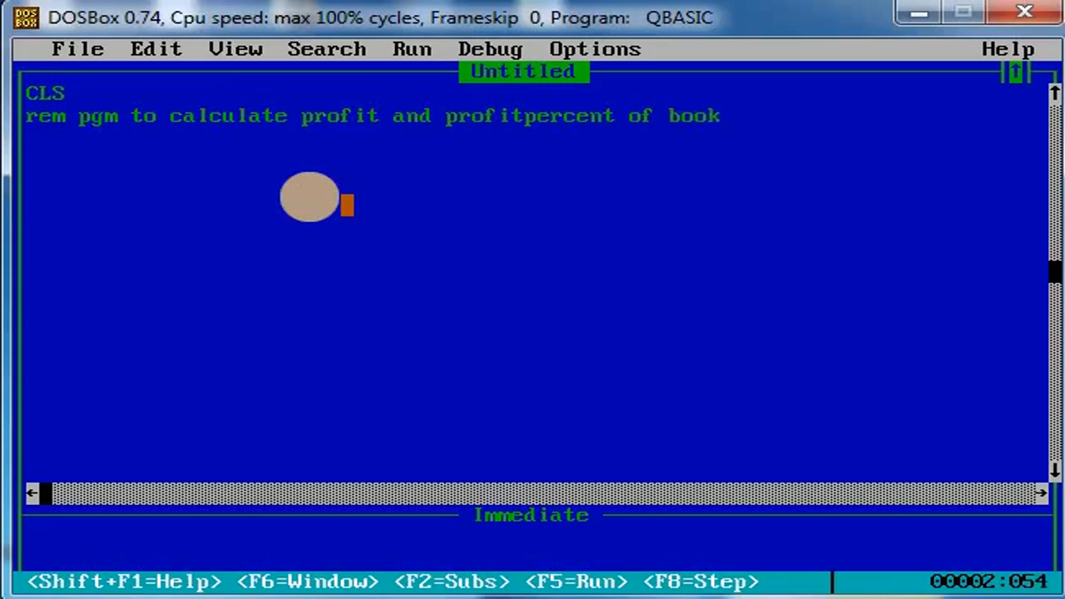
Add the line INPUT "enter the cost price of book"; cp
key("Enter")
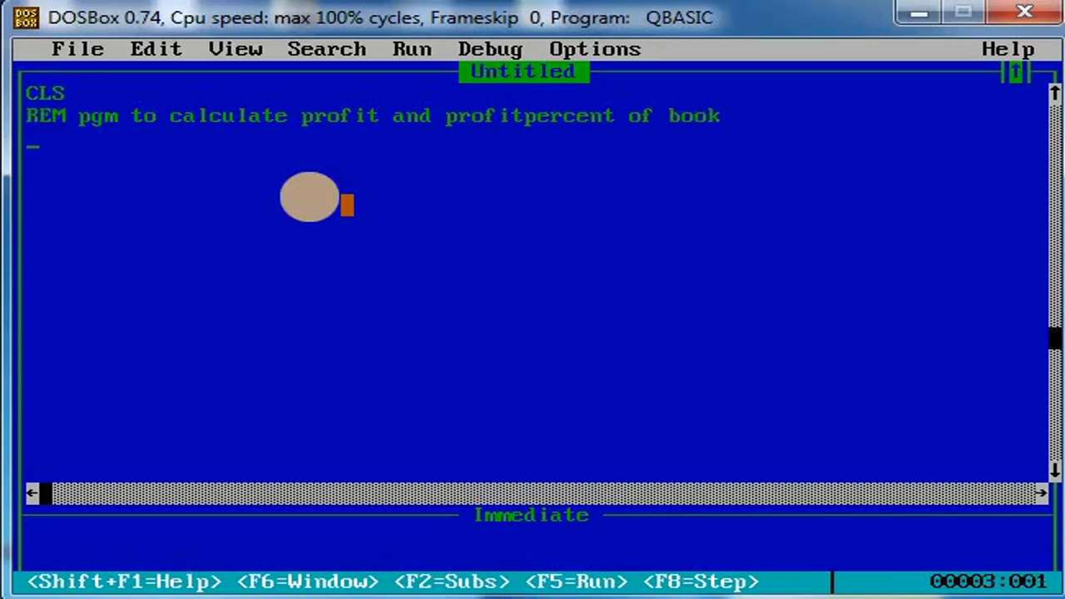
type("input \"")
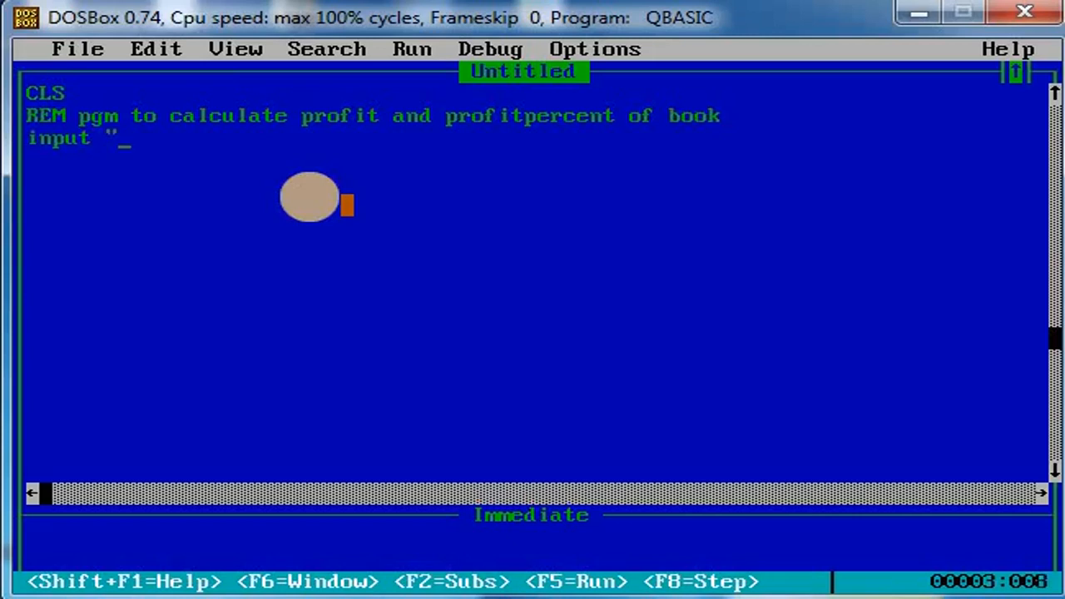
type("enter")
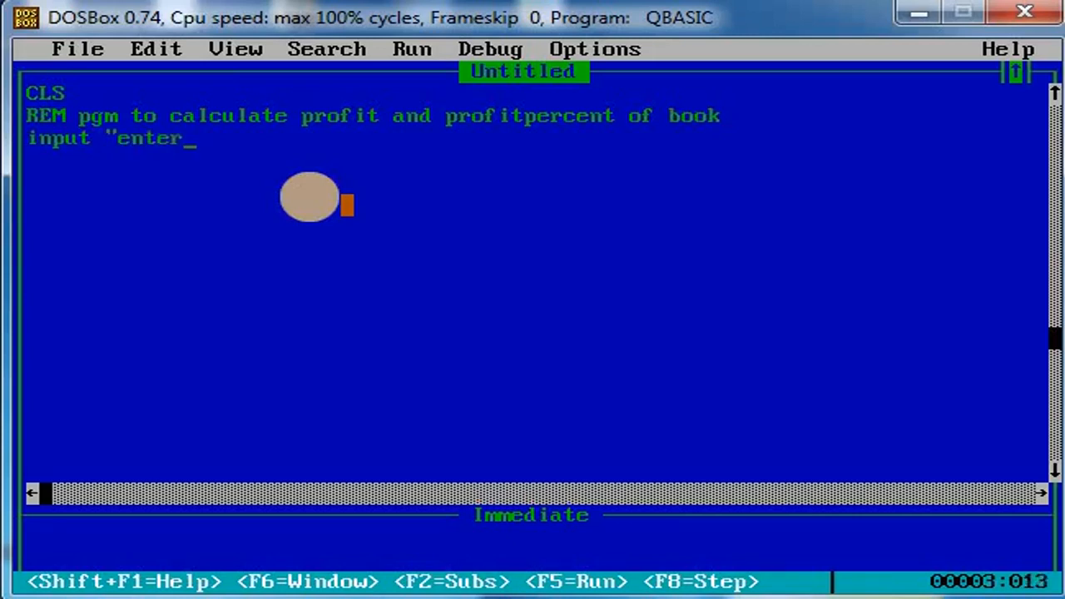
type("the cost p")
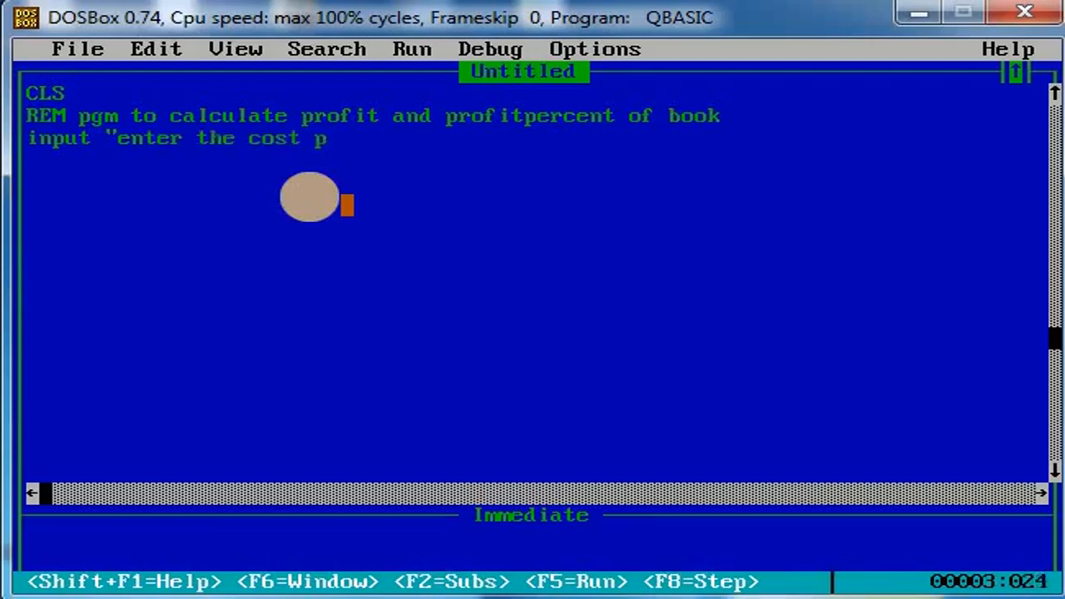
type("rice")
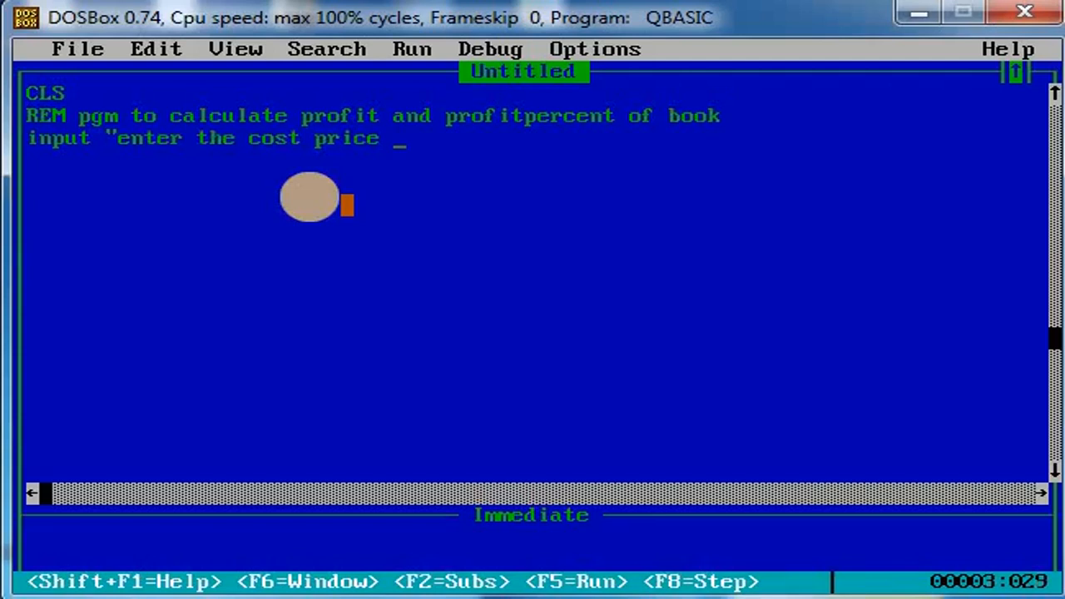
type("of boo")
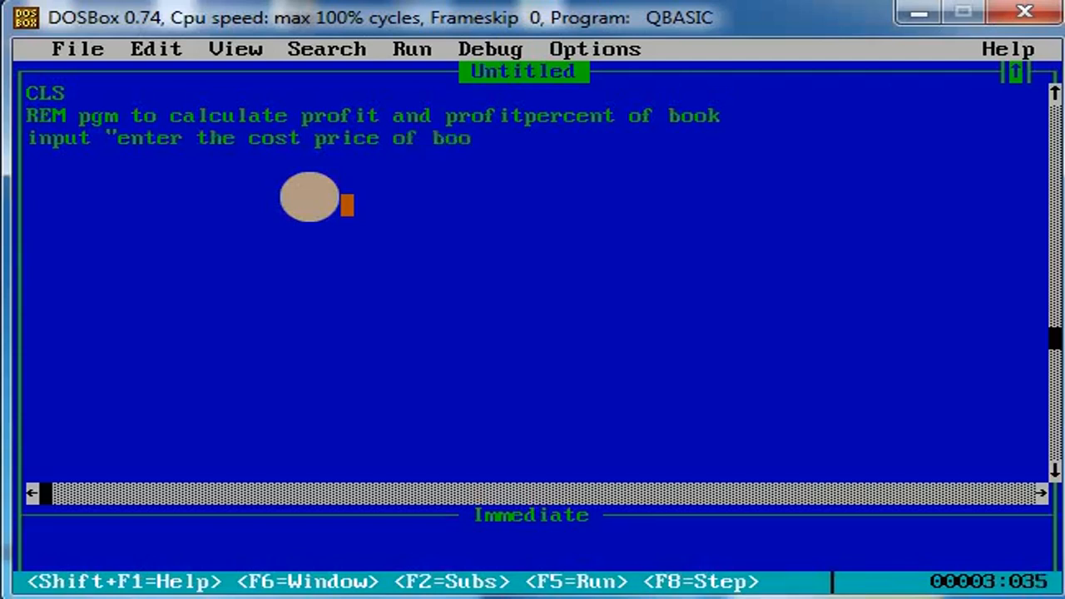
type("k\"")
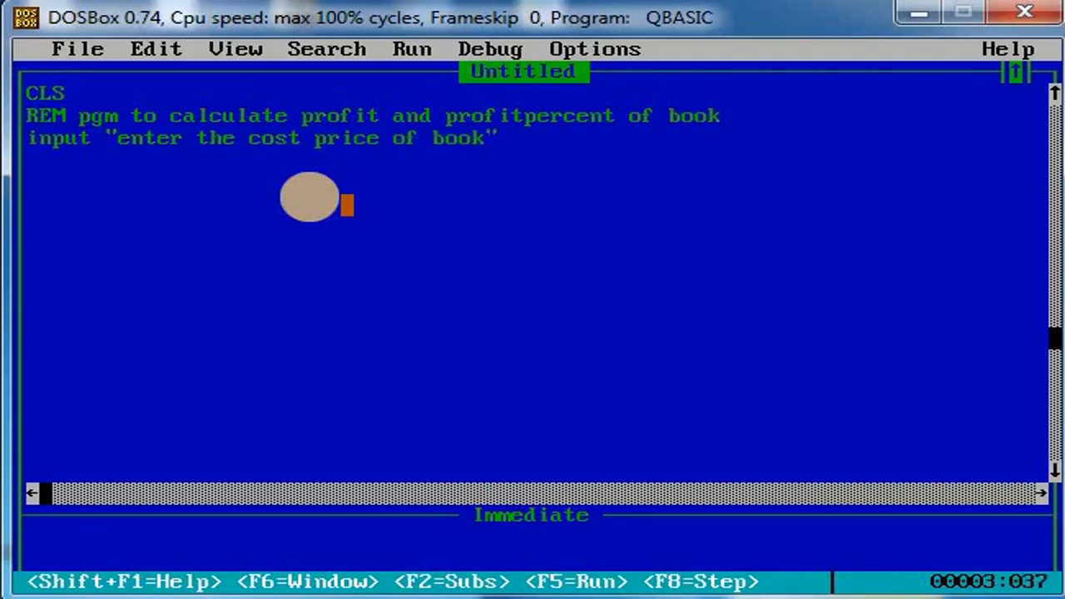
type(";")
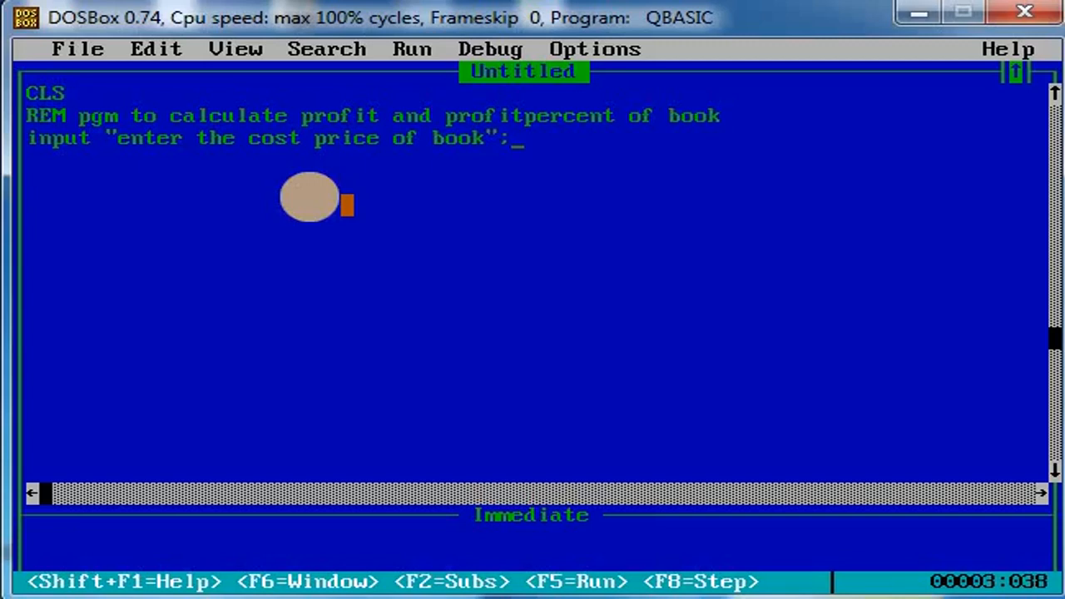
type("cp")
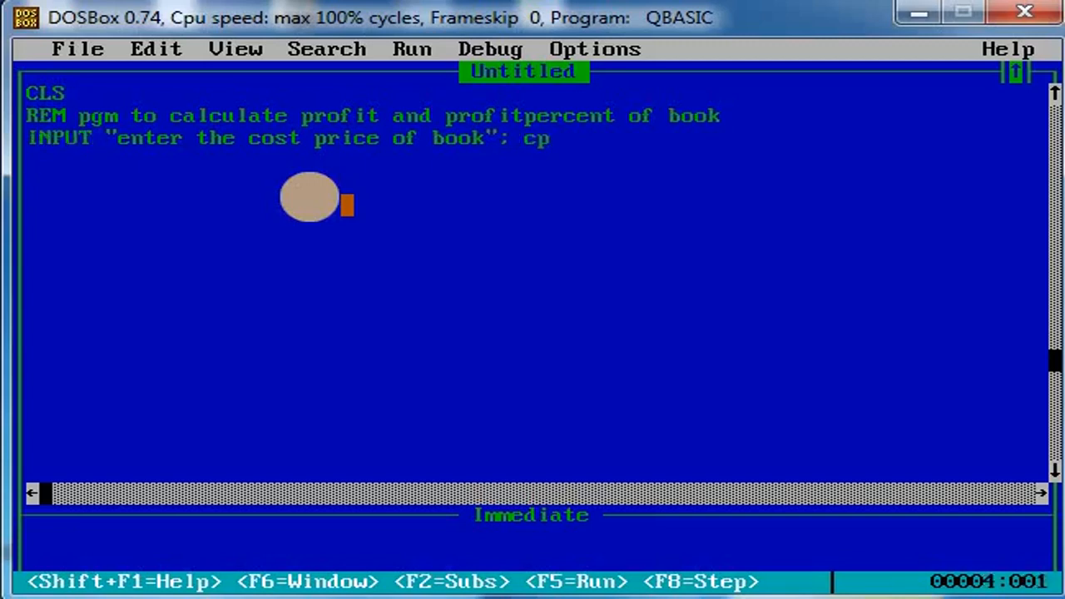
Add the line INPUT "enter the selling price of book"; sp
key("enter")
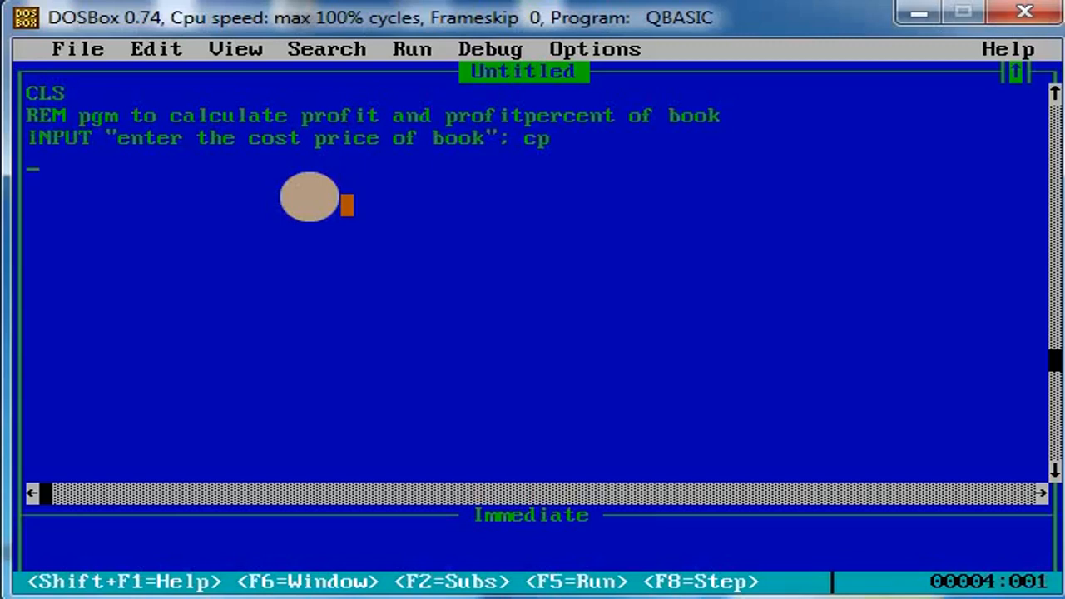
type("in")
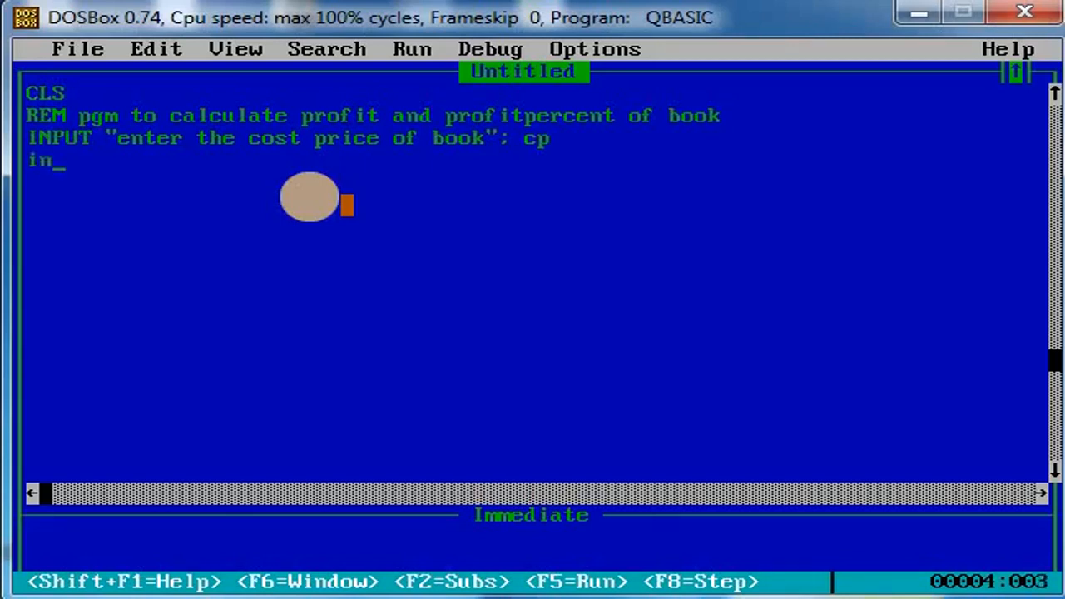
type("put")
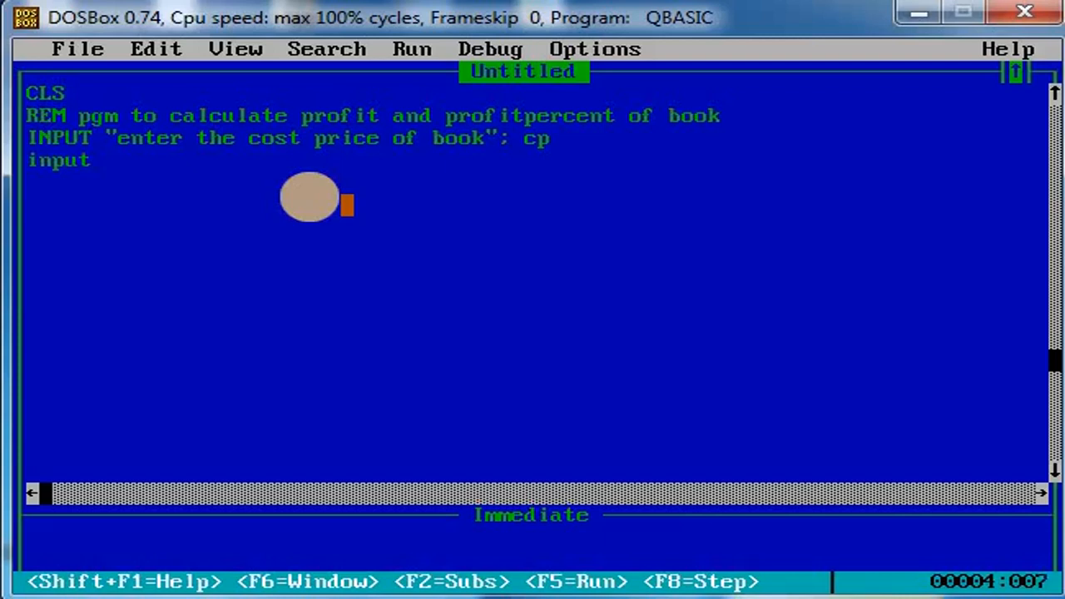
type("\"en")
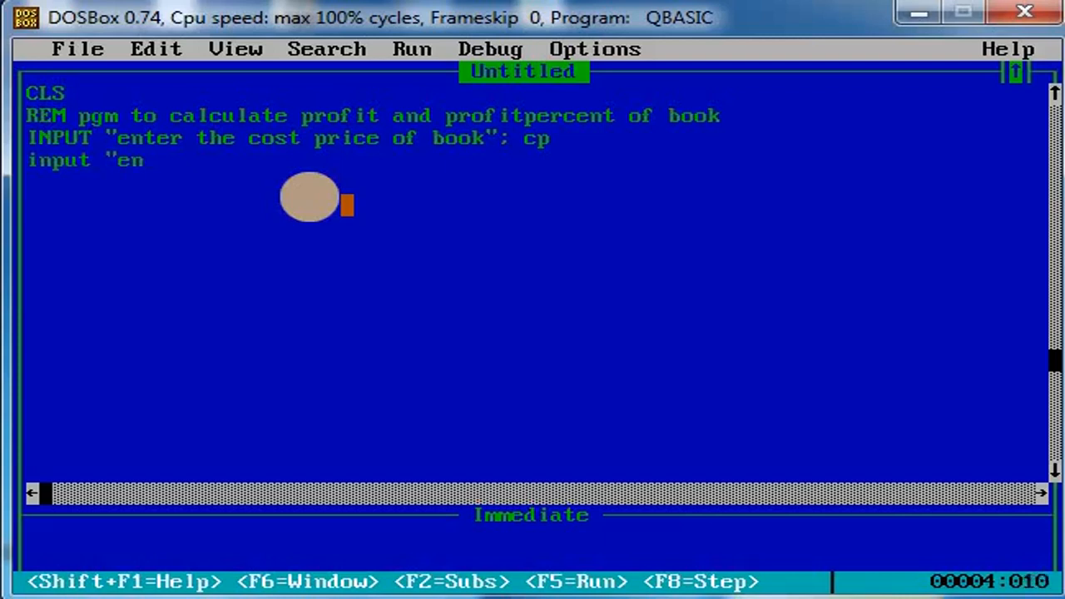
type("ter the")
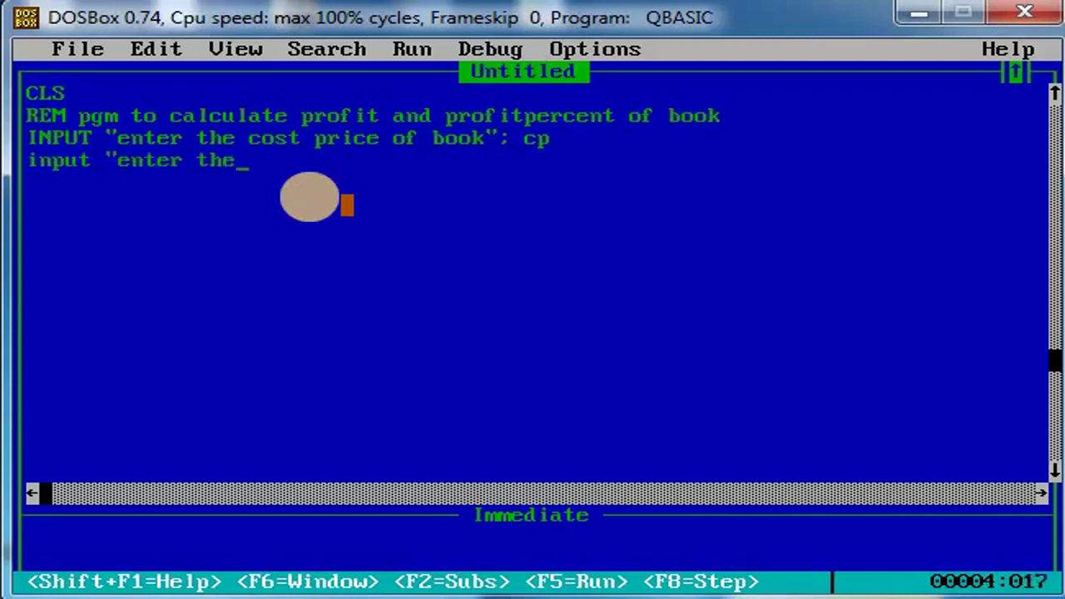
type("selling price of boo")
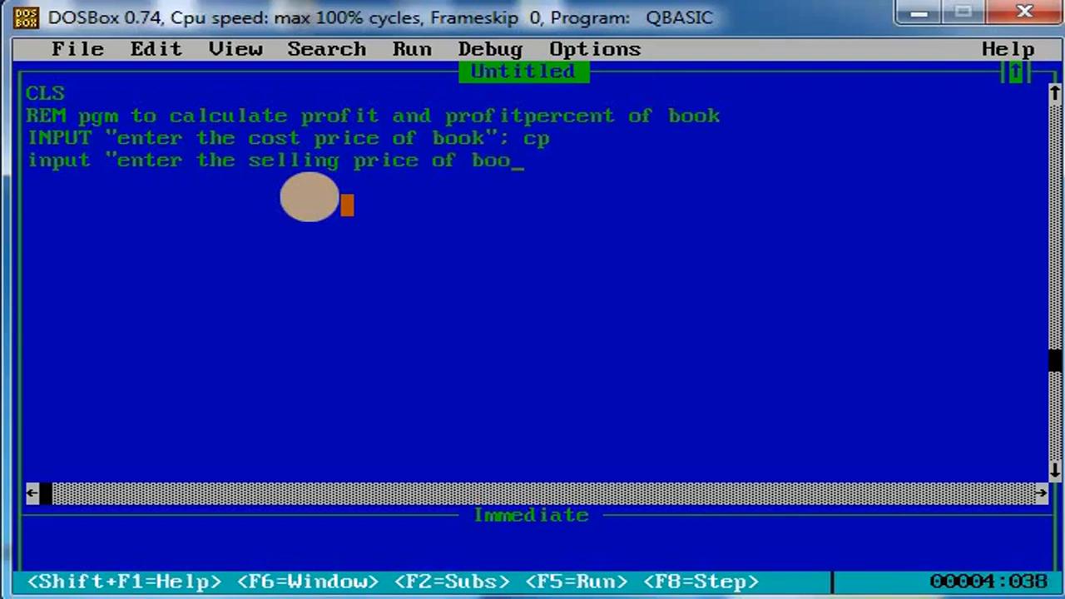
type("k\"")
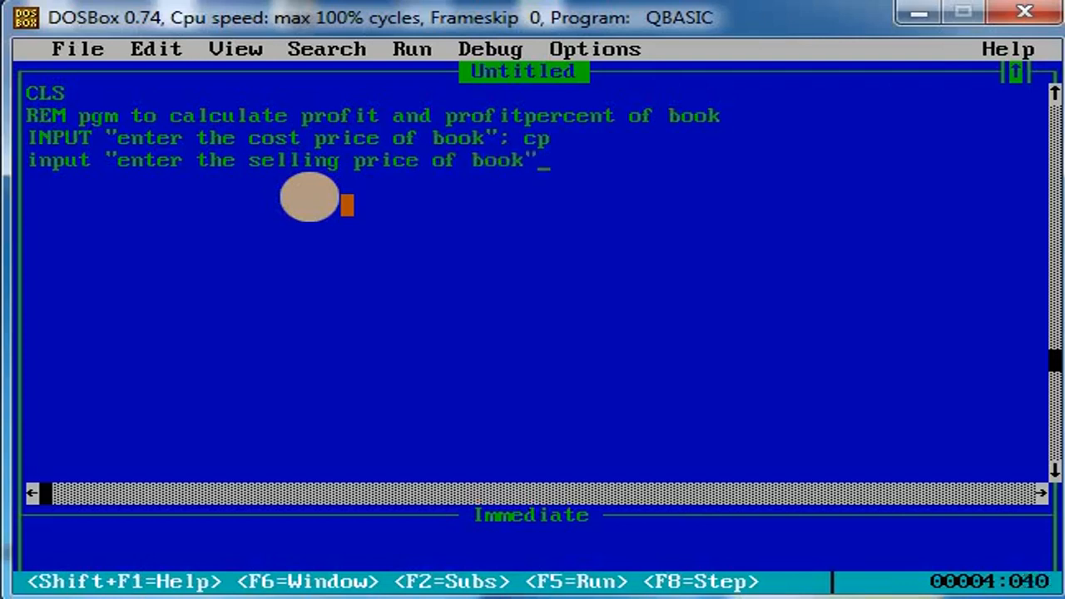
type(";sp")
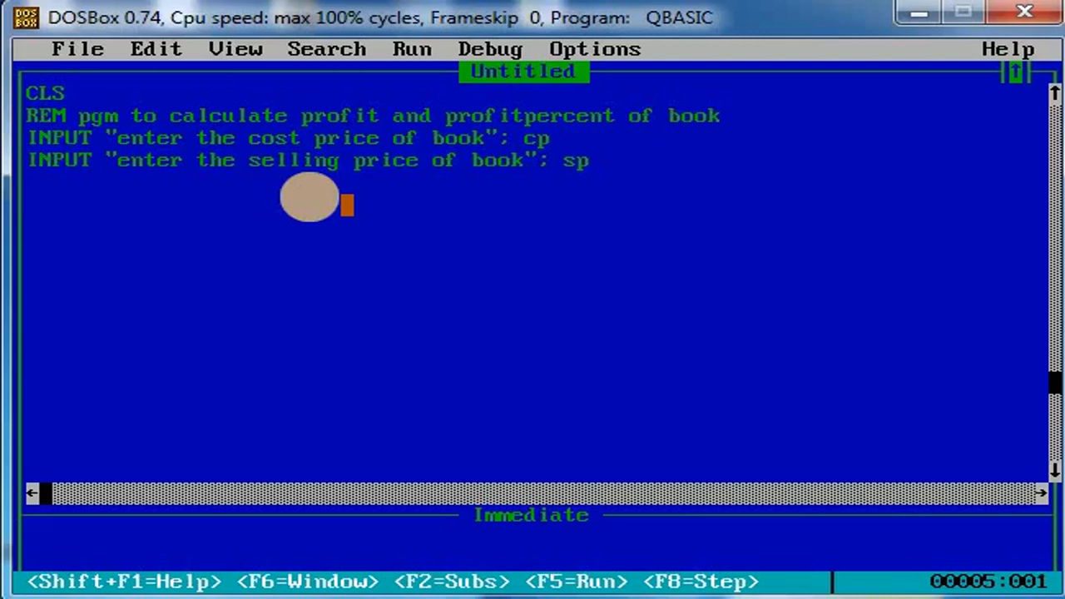
Add the profit formula line p = sp - cp
type("pr")
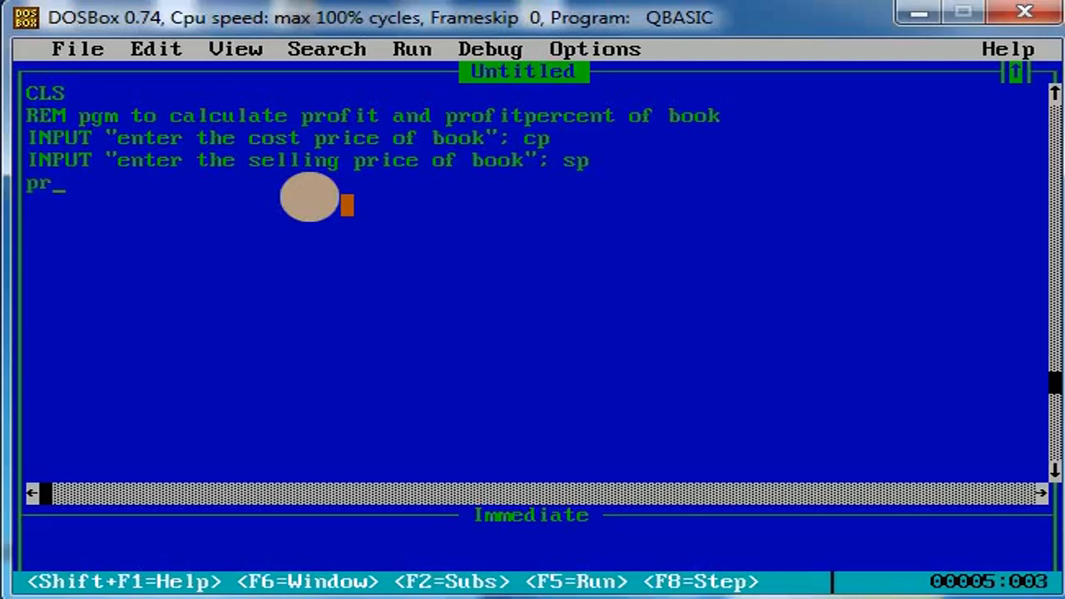
type("=")
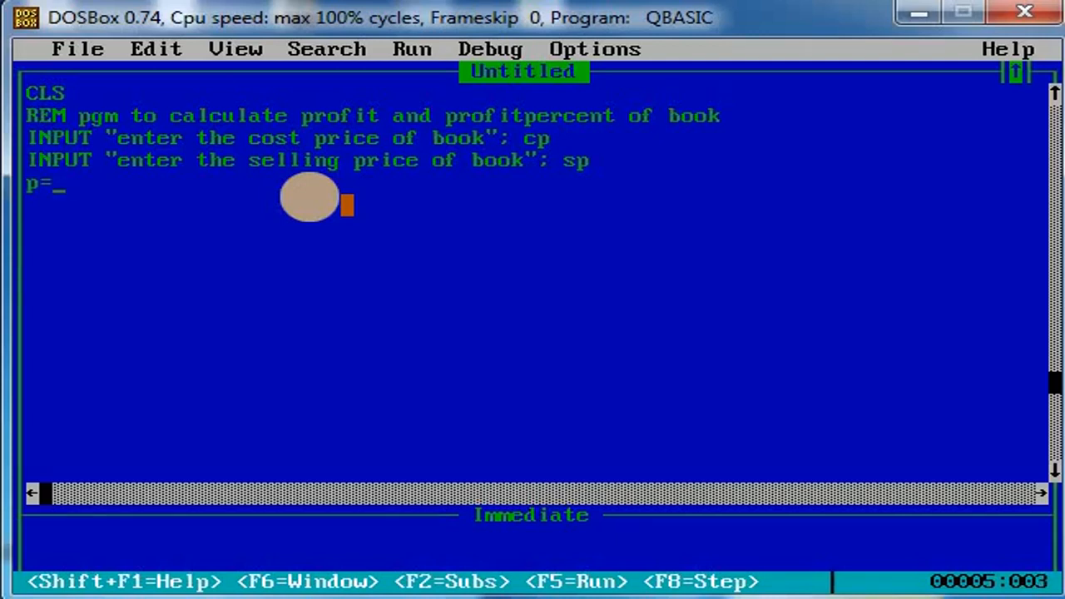
type("sp")
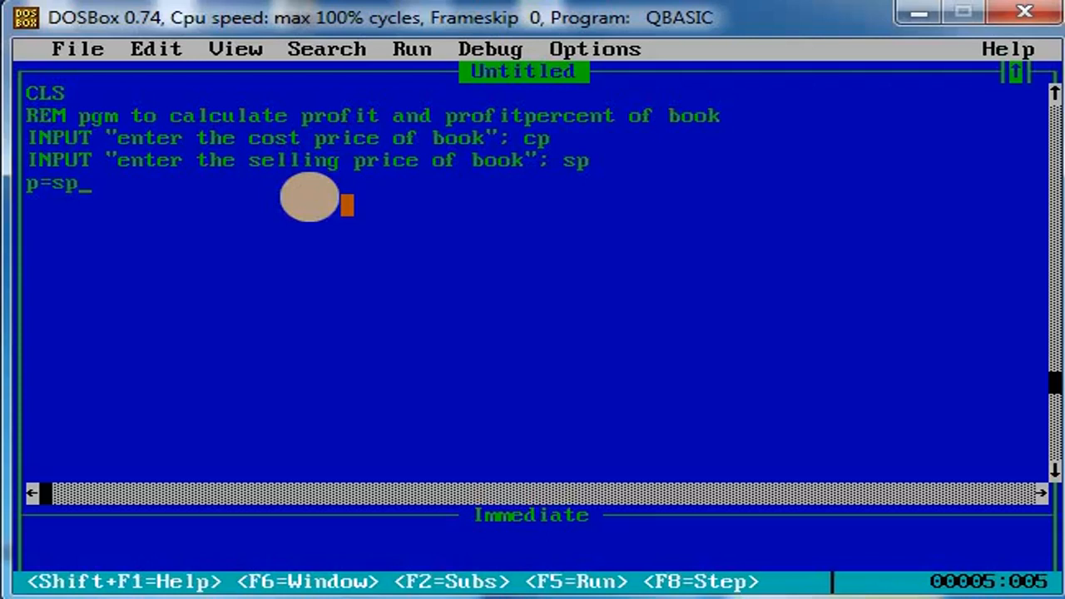
type("-cp")
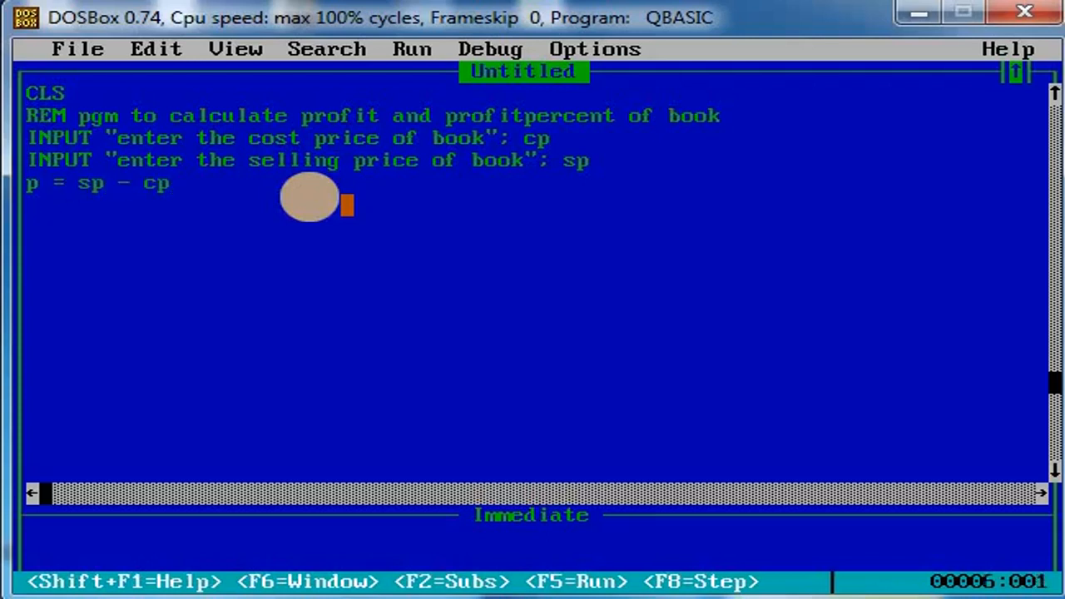
key("Enter")
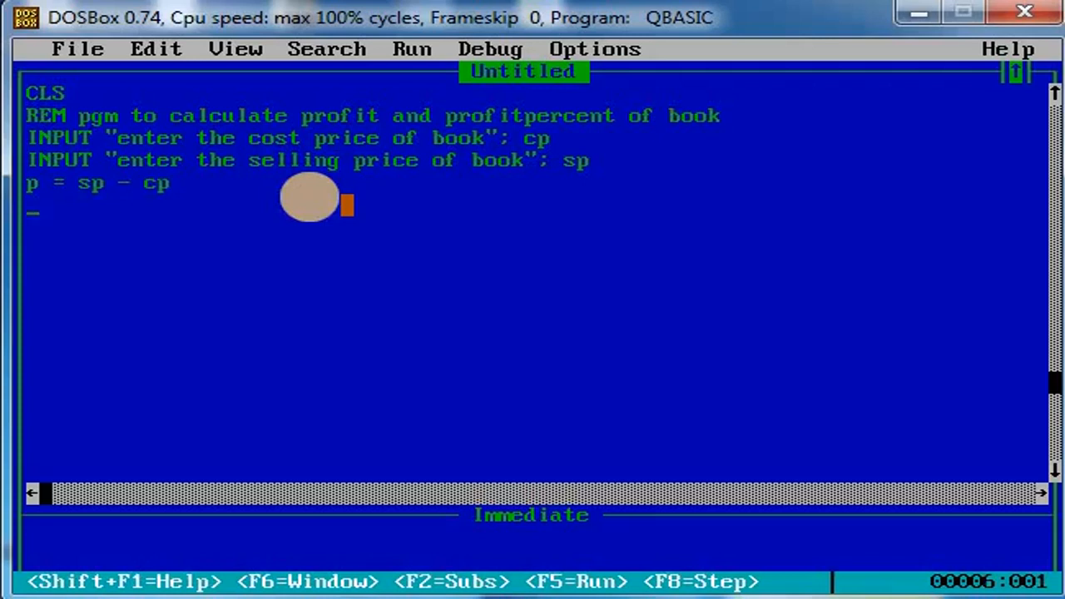
Add the profit percent formula line pp = p / cp * 100
type("p")
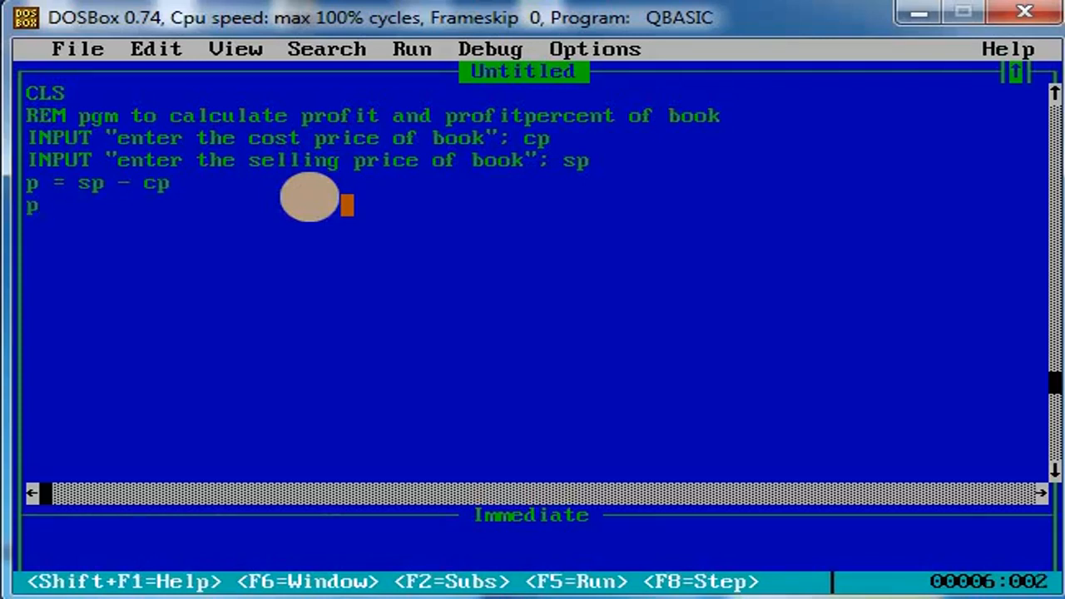
type("p")
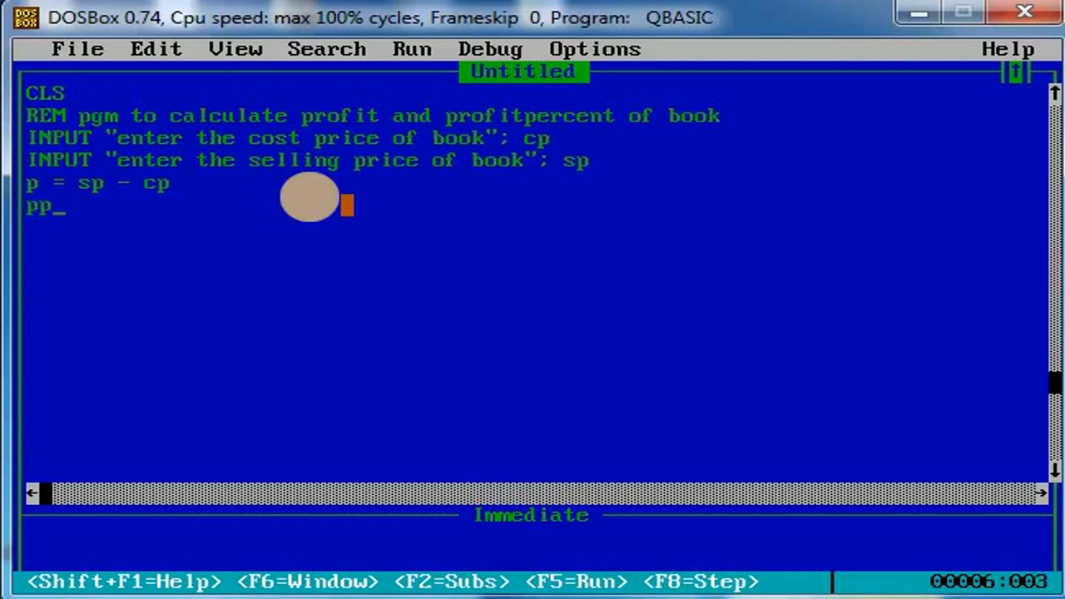
type("=")
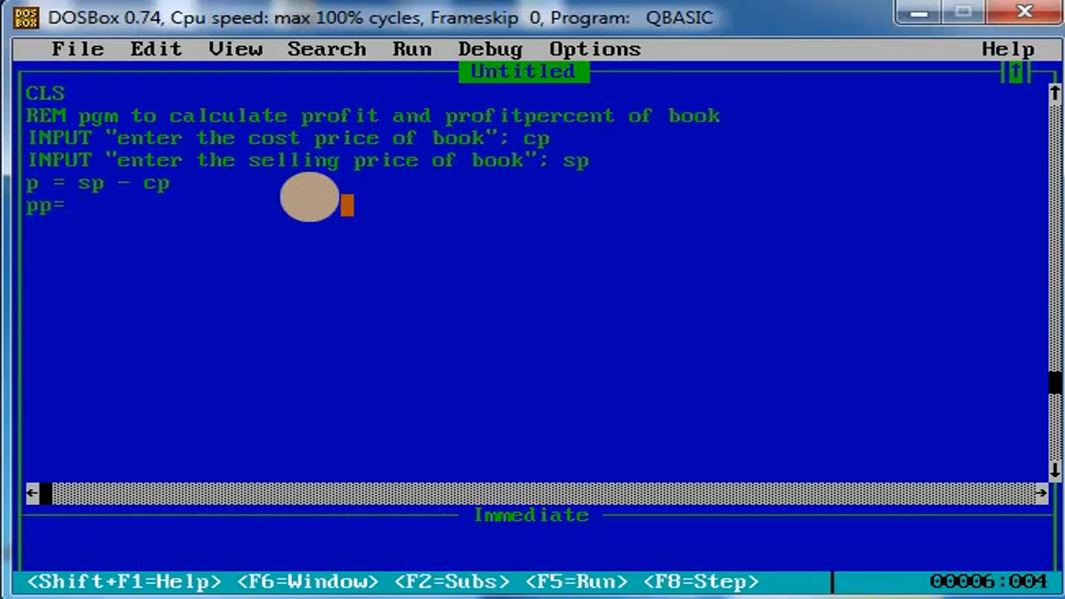
type("p")
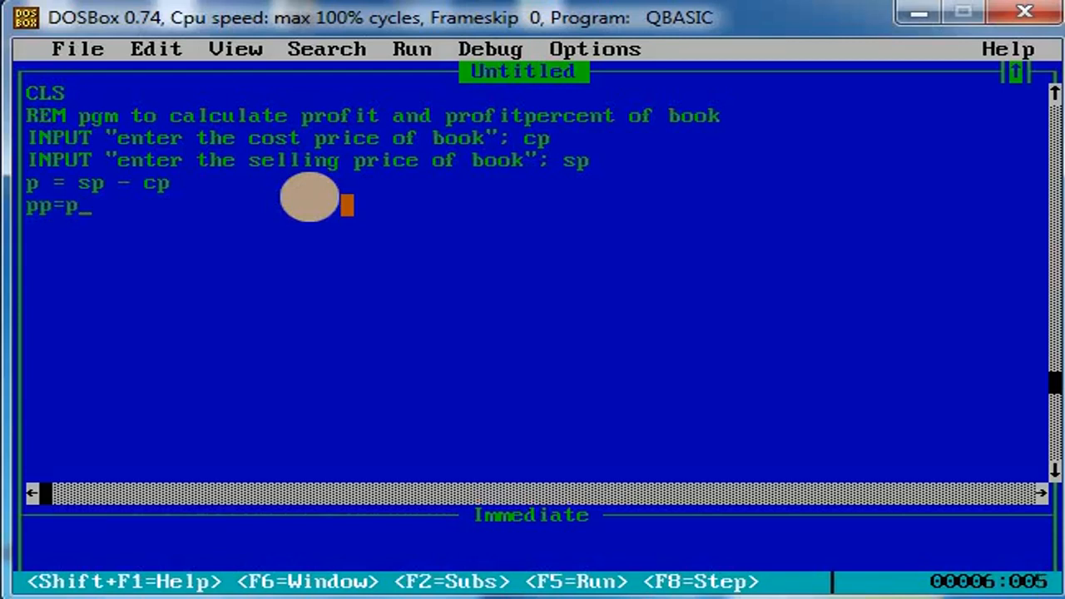
type("/c")
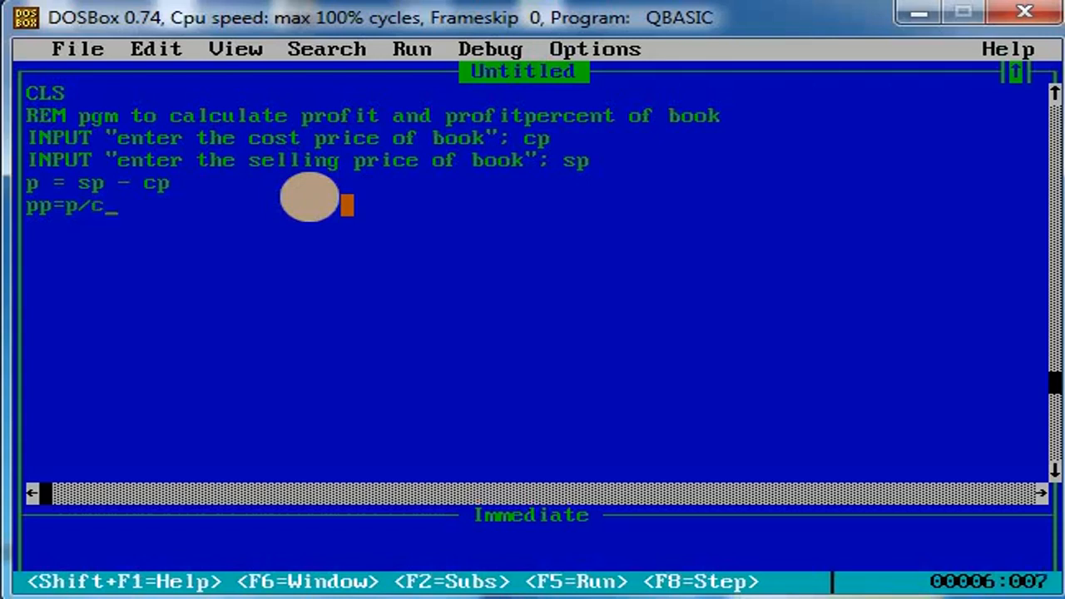
type("p")
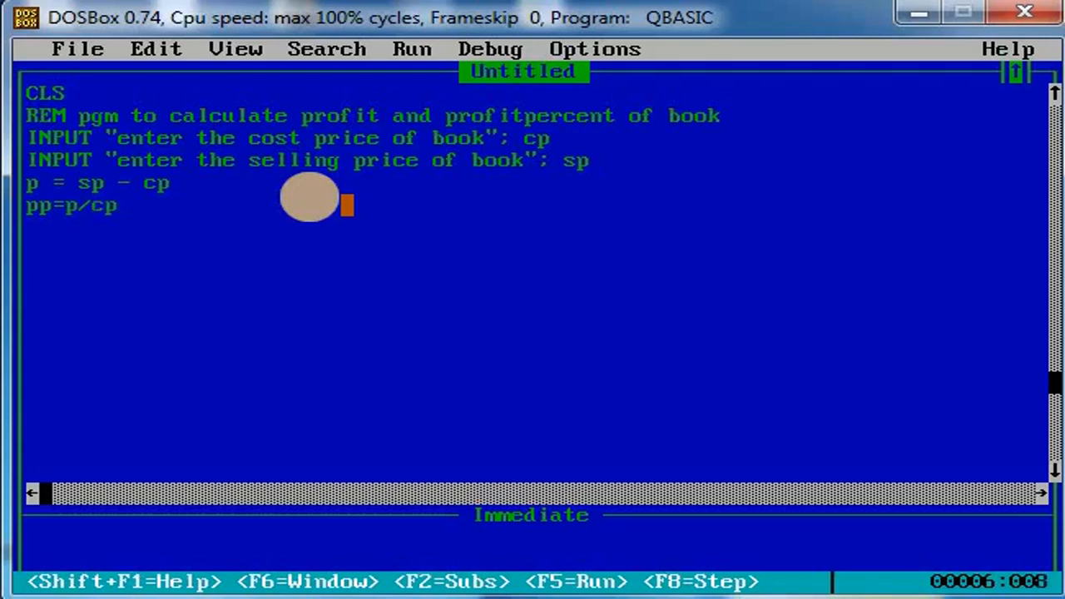
type("*1")
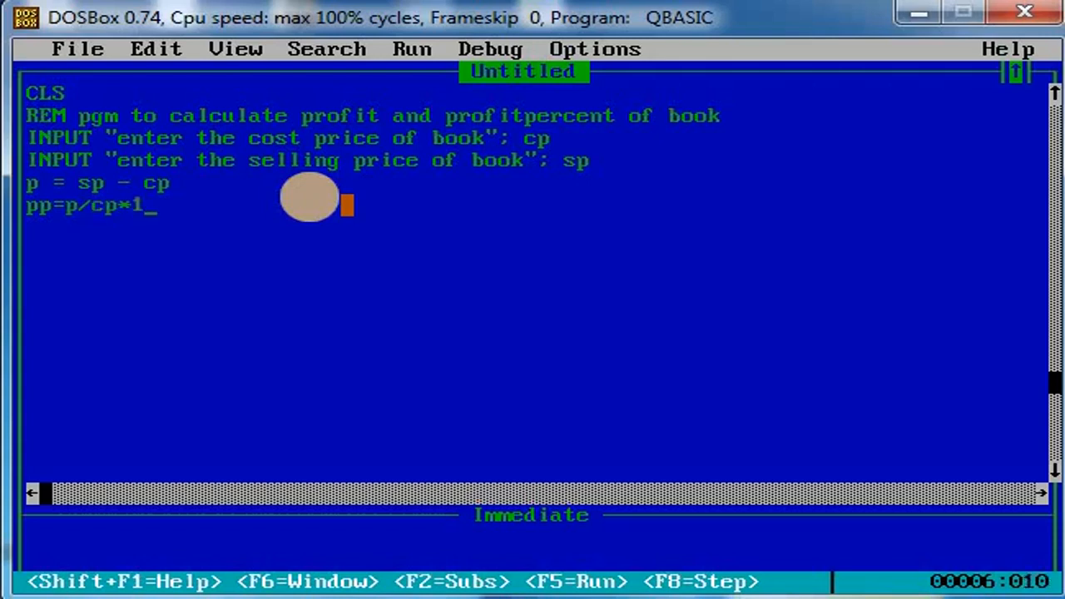
type("00")
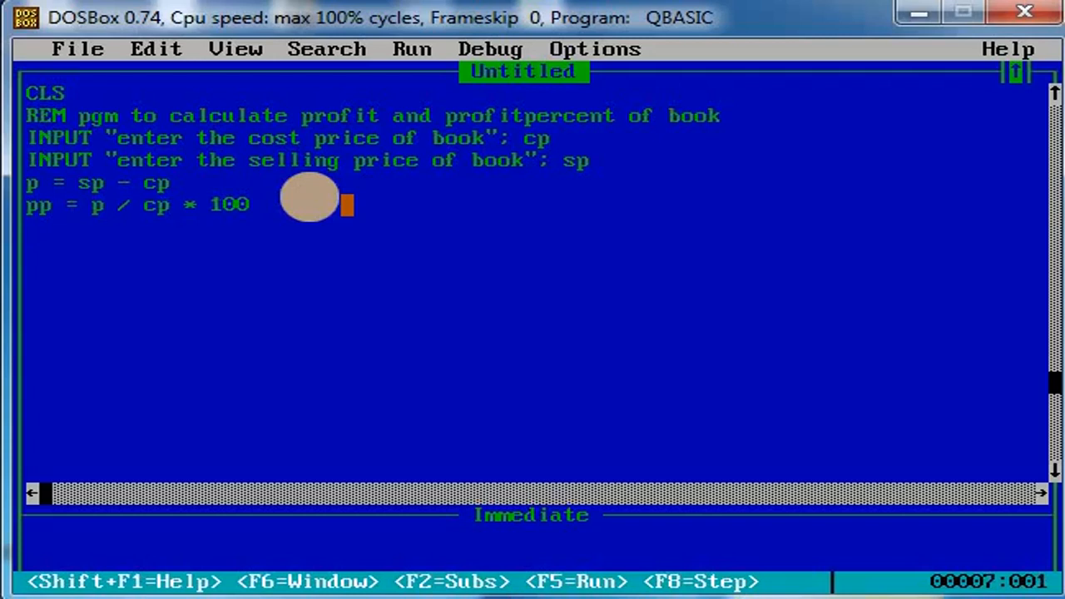
key("Enter")
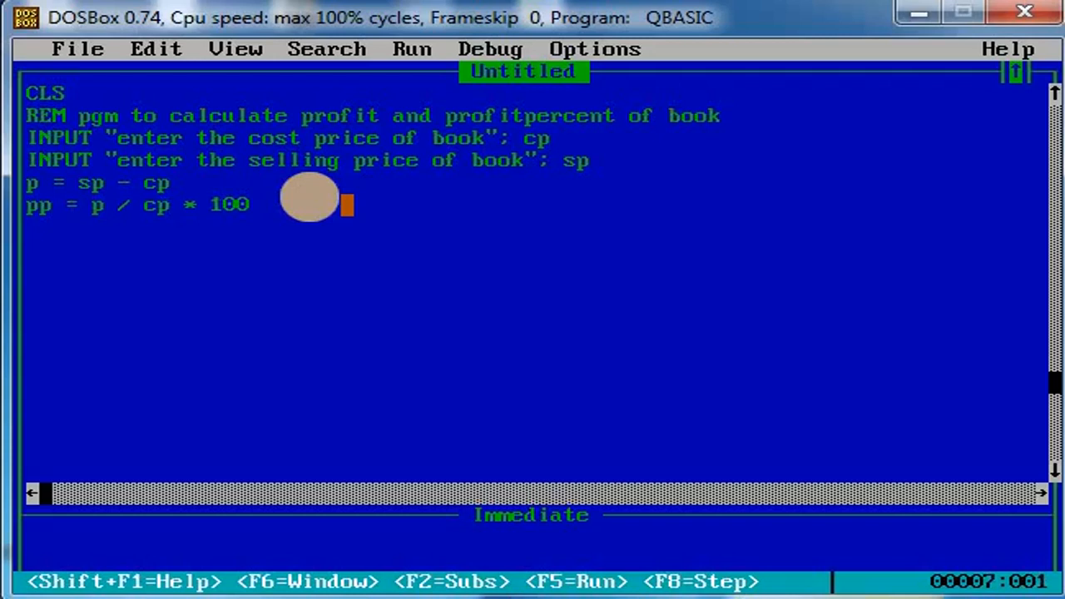
Add the line PRINT "profit is "; p to display the profit
type("pr")
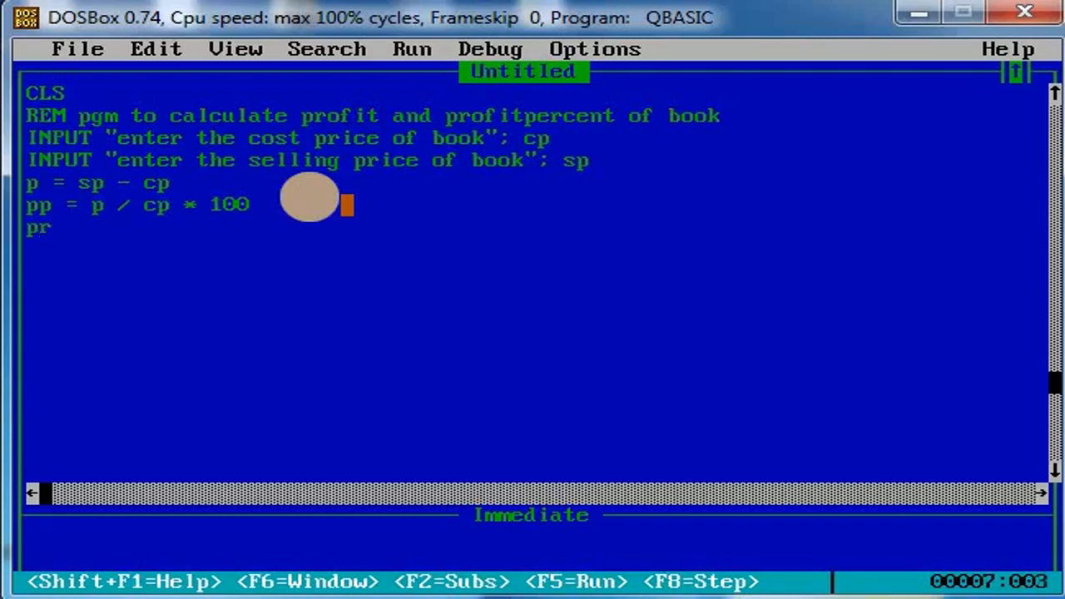
type("in")
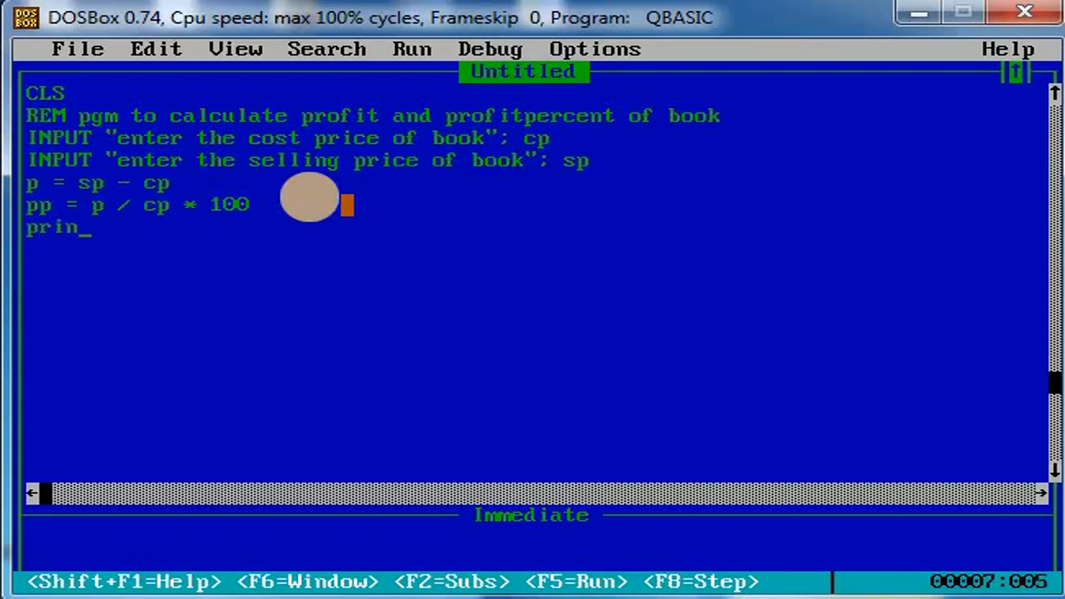
type("t")
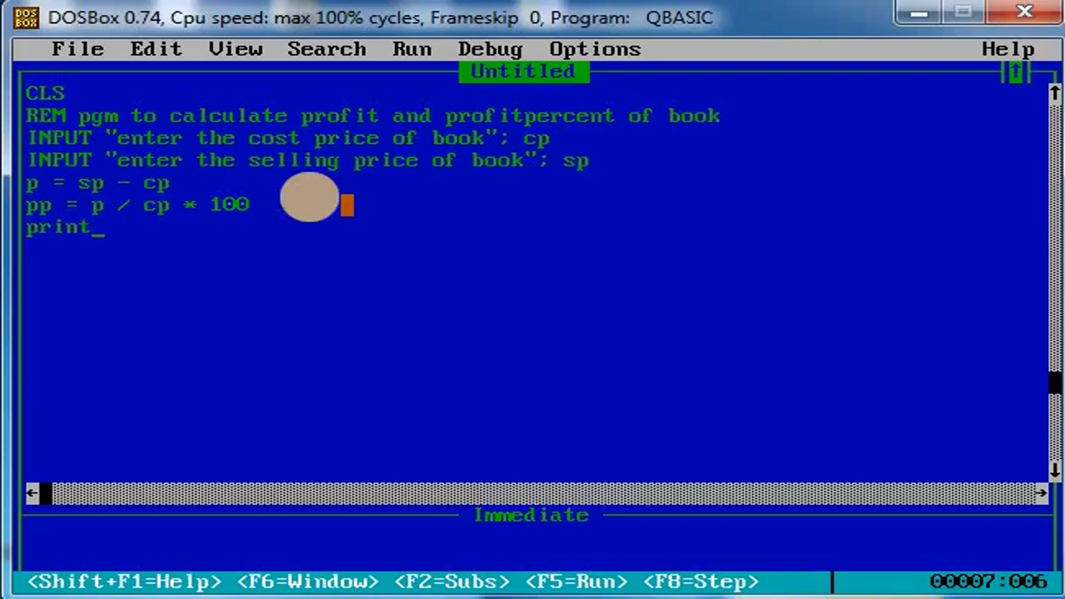
type("\"")
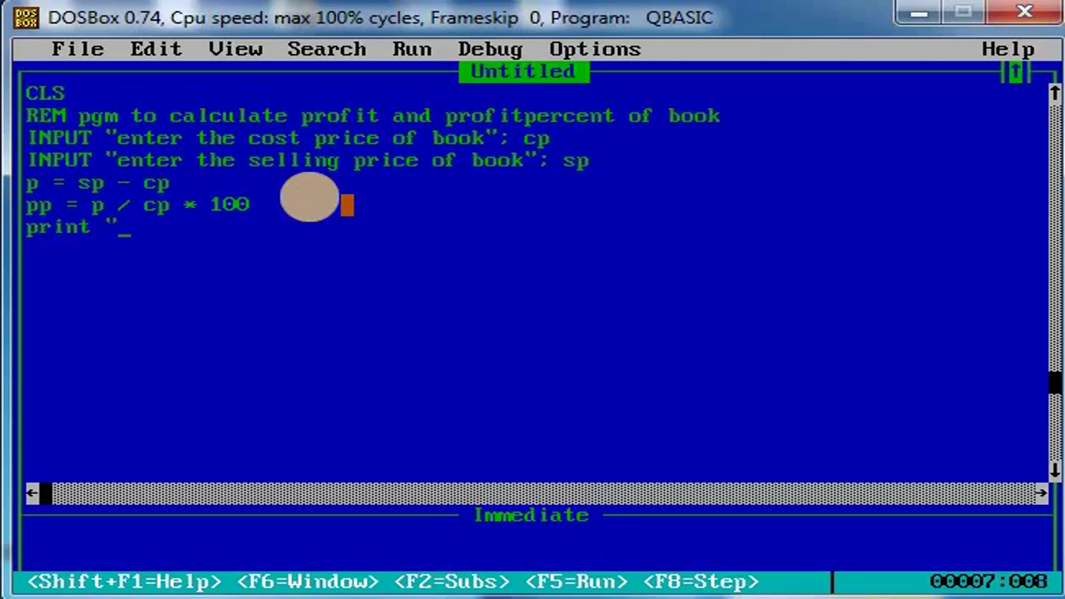
type("prof")
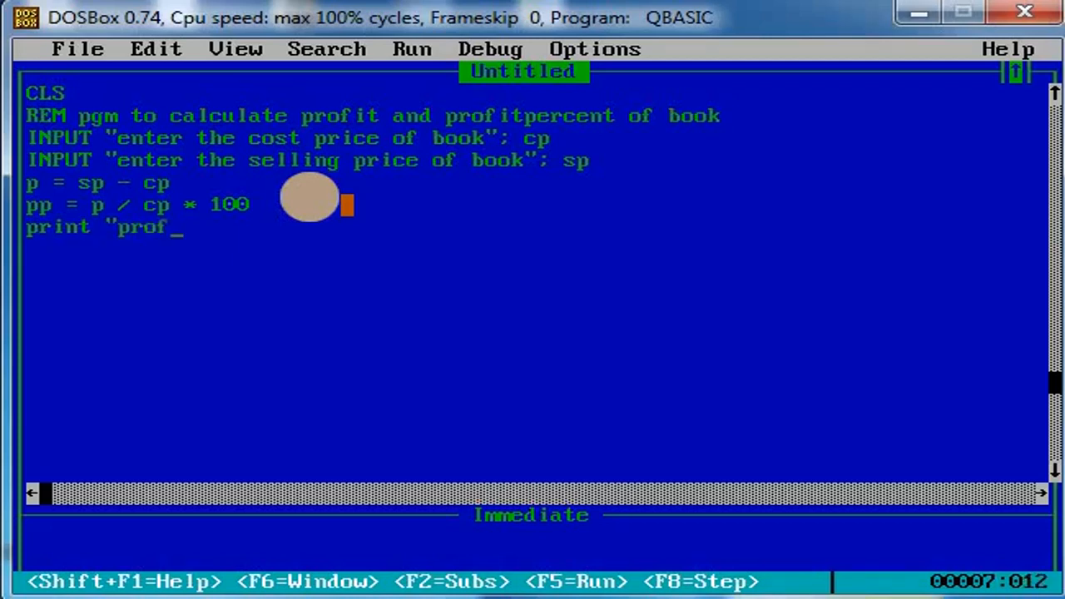
type("it")
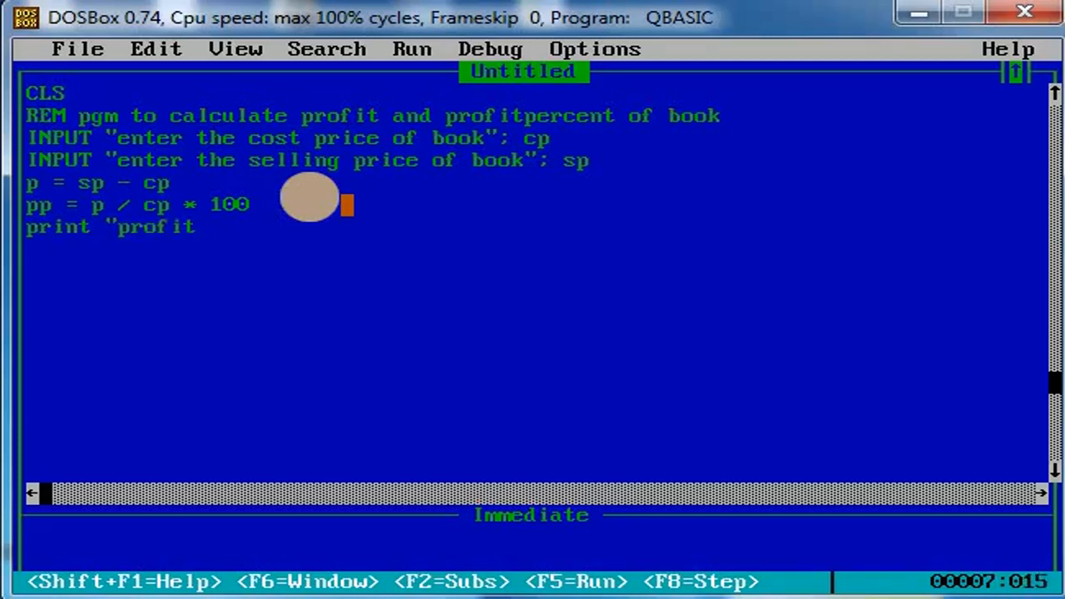
type("is \"")
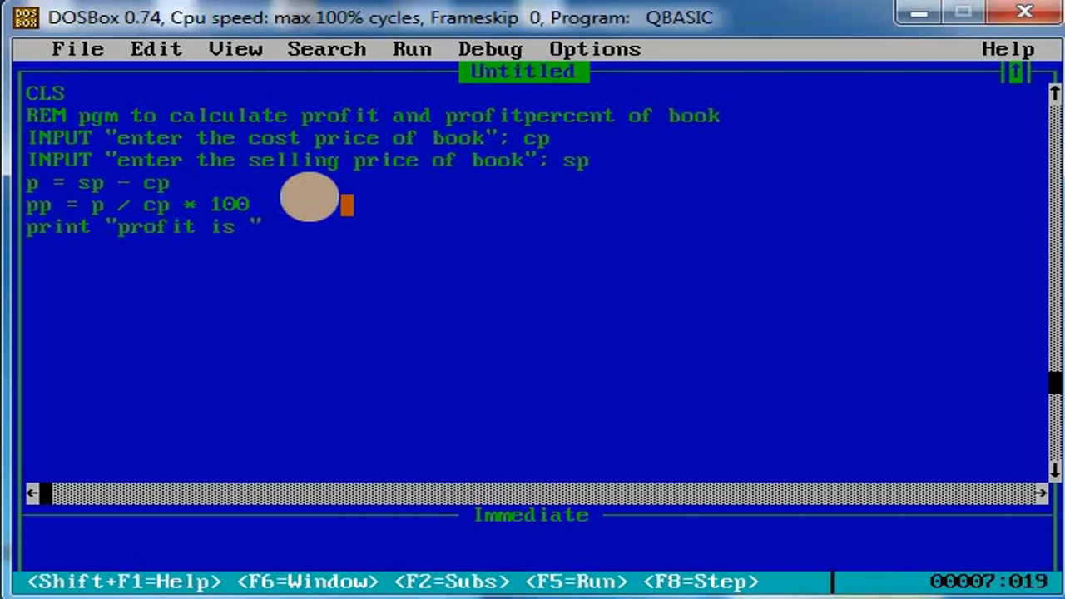
type(";")
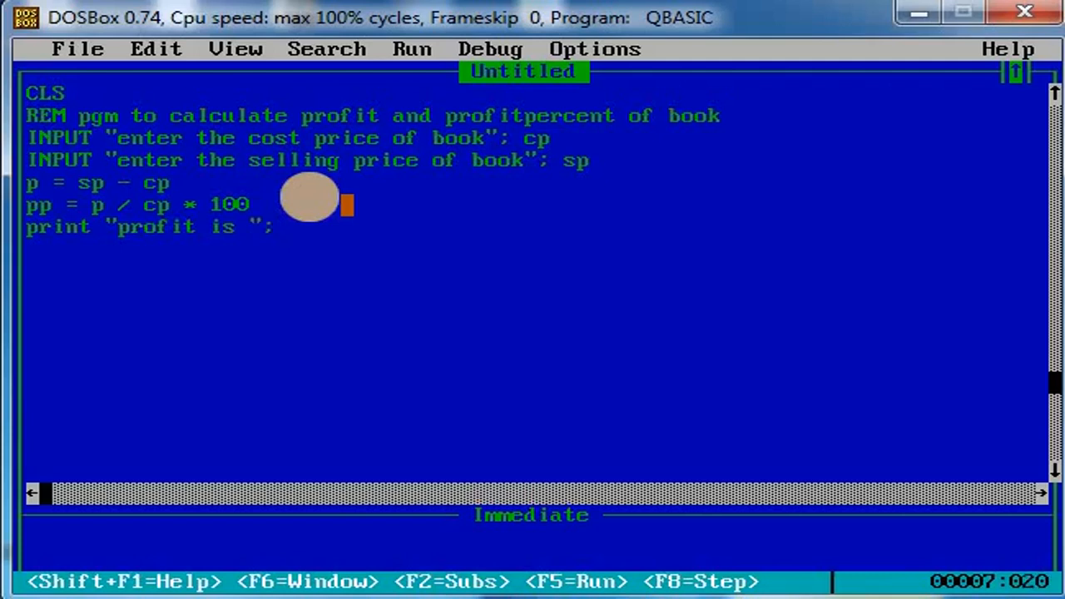
type("p")
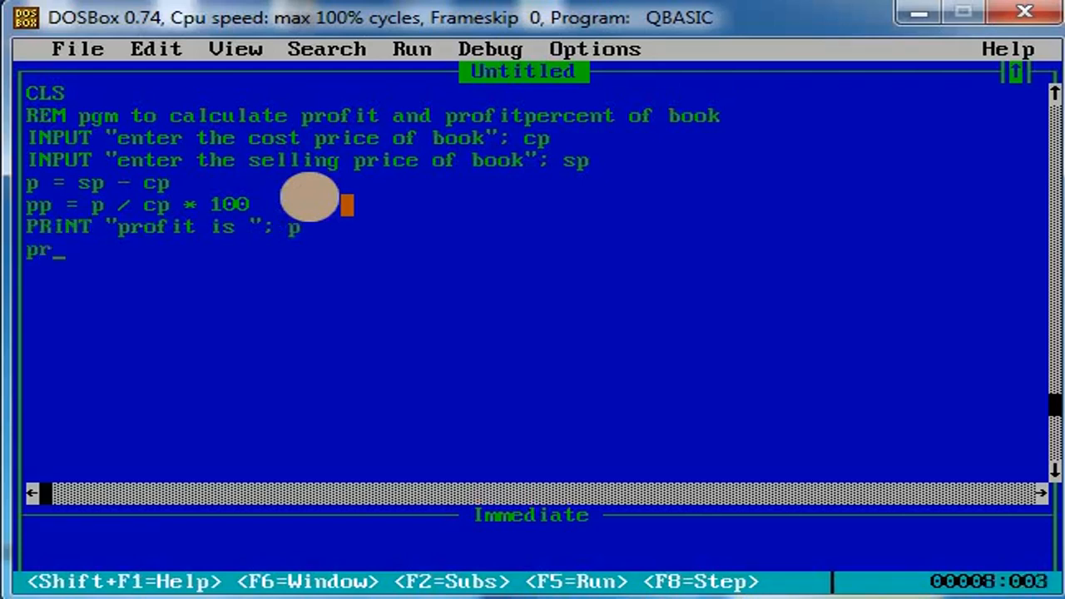
Add the line PRINT "profitpercent is "; pp to display the percentage
type("int")
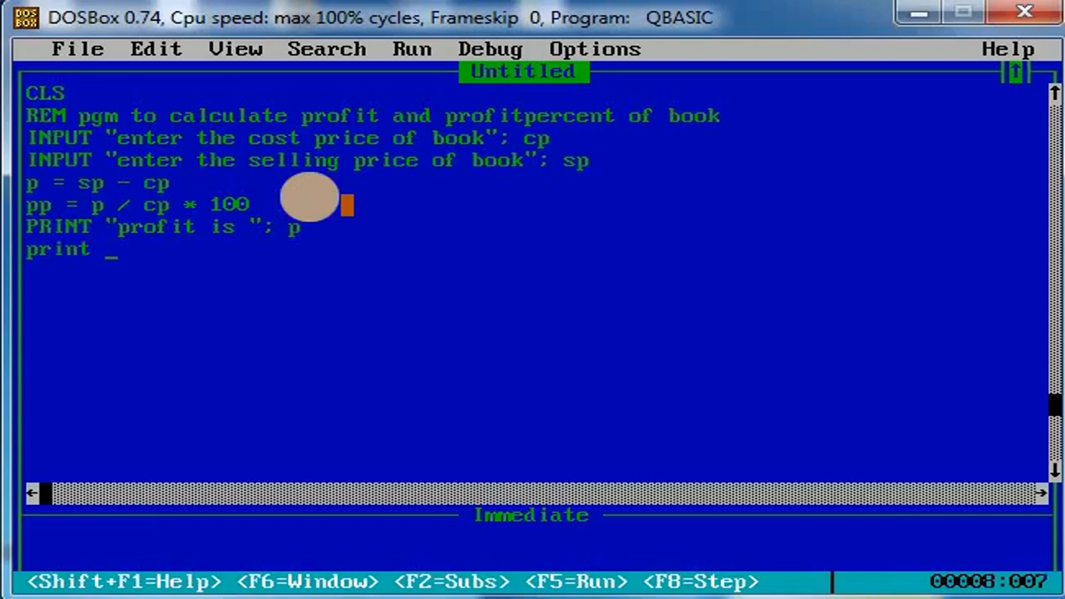
type("\"")
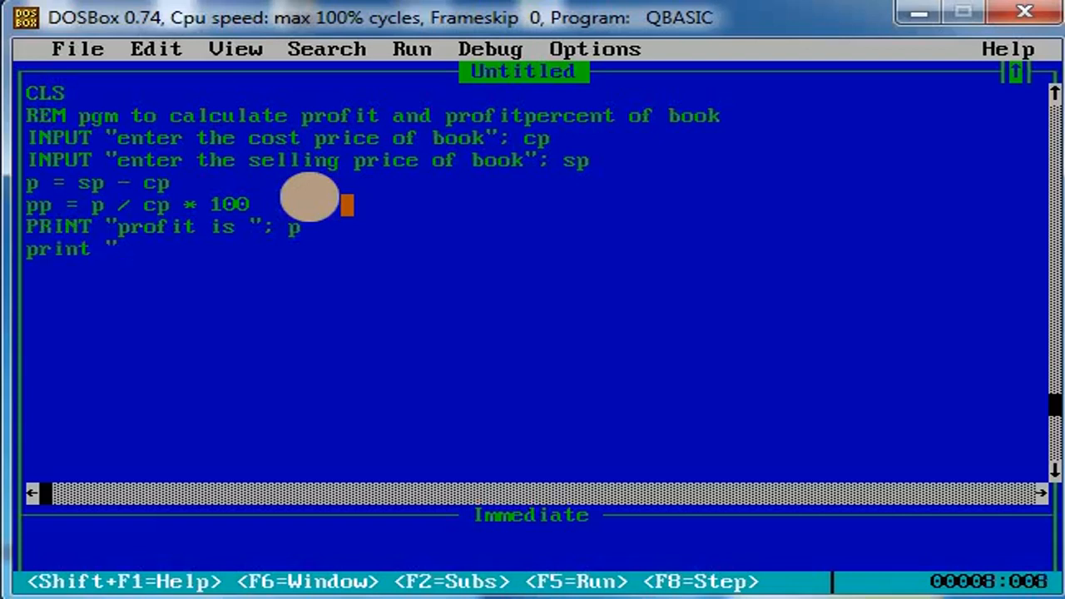
type("prof")
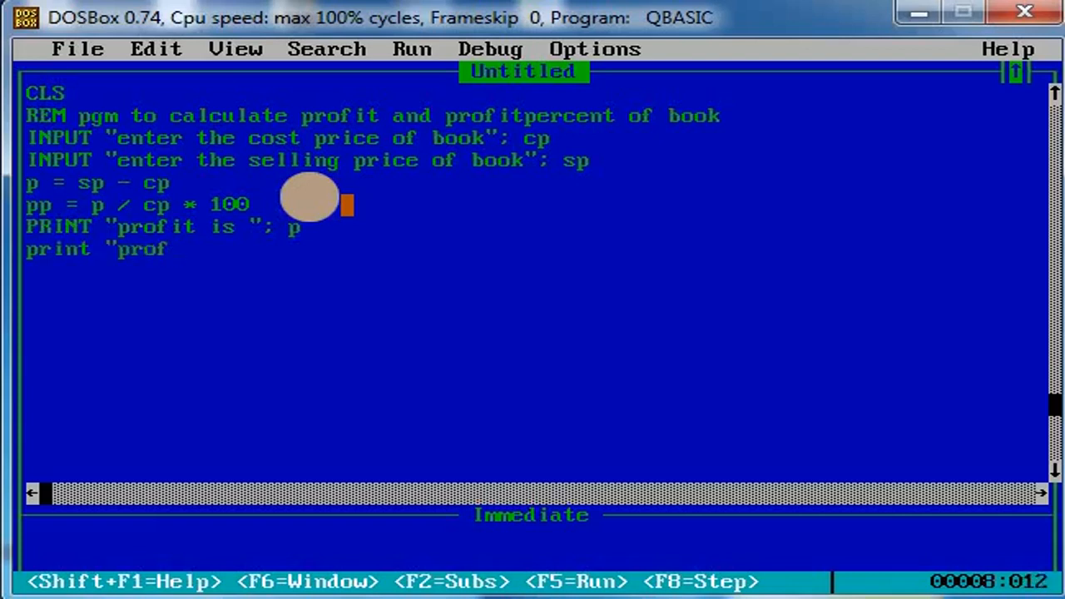
type("it")
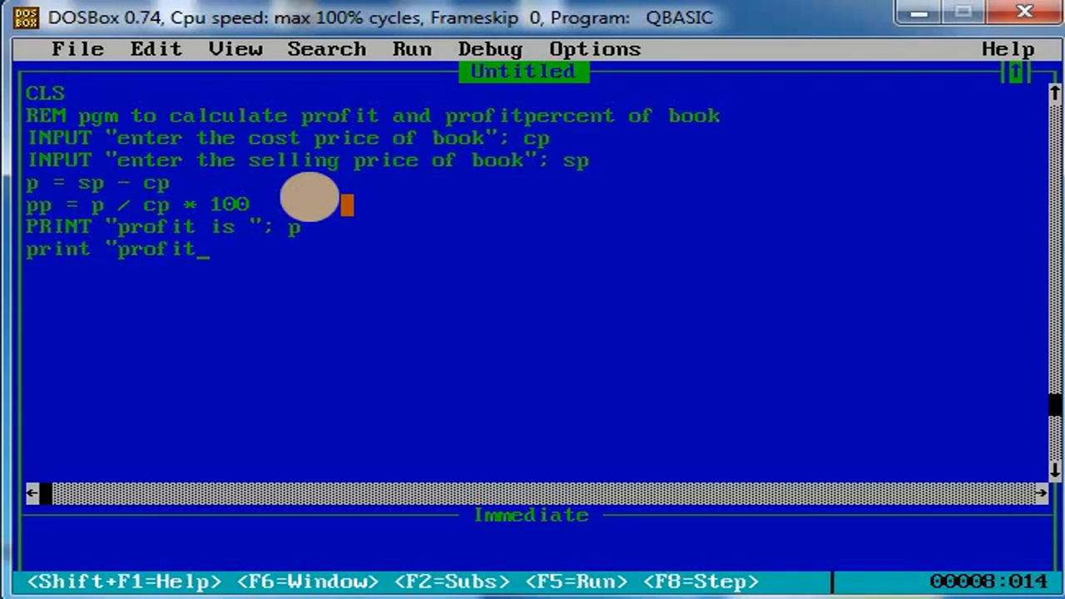
type("percent is")
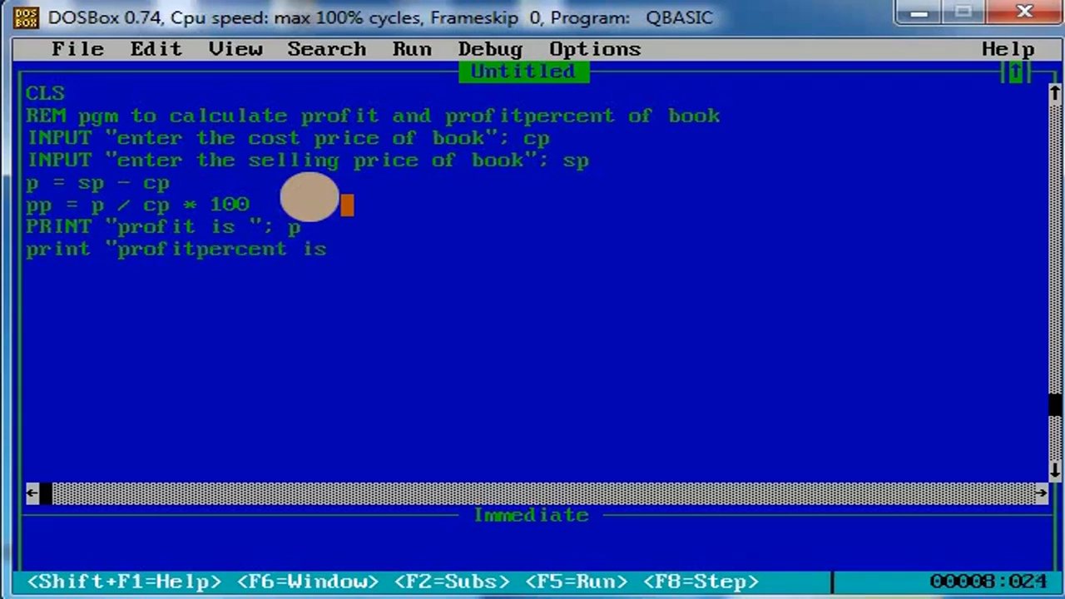
type("\";")
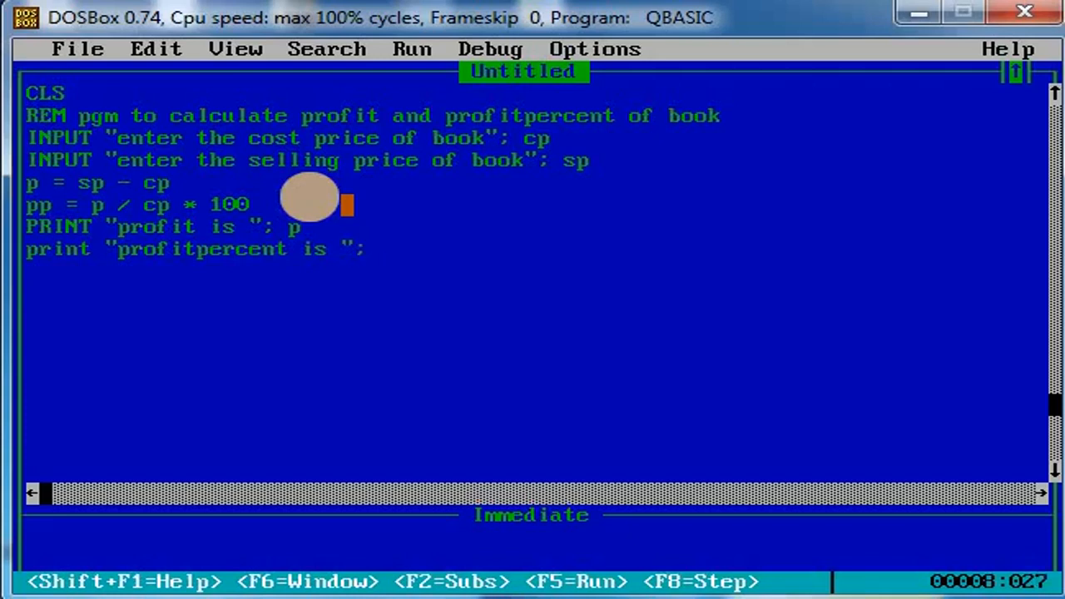
type("pp")
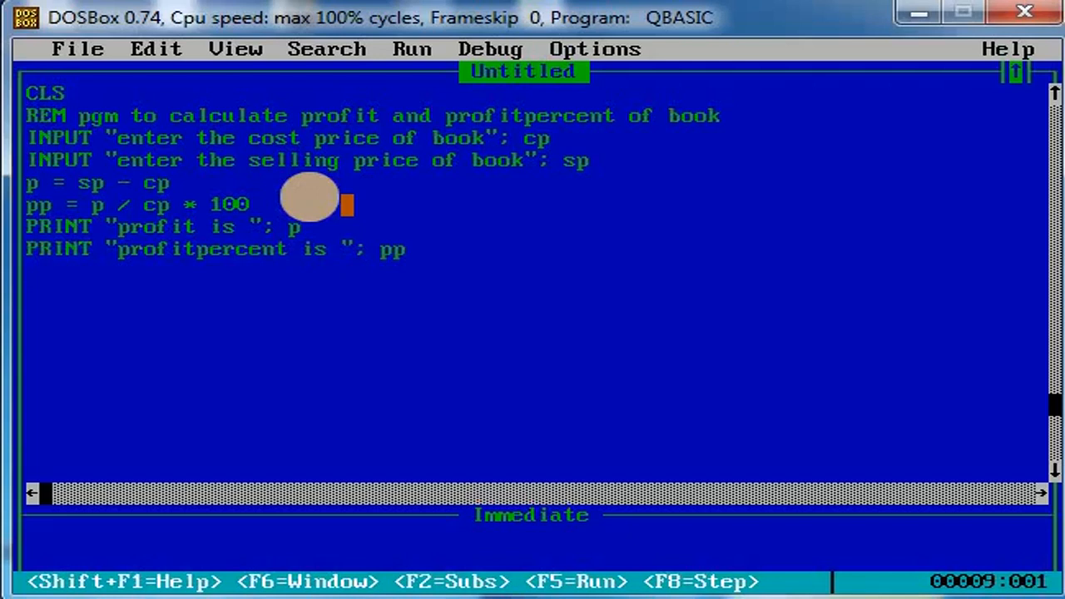
Close the program with END and start it running
type("end")
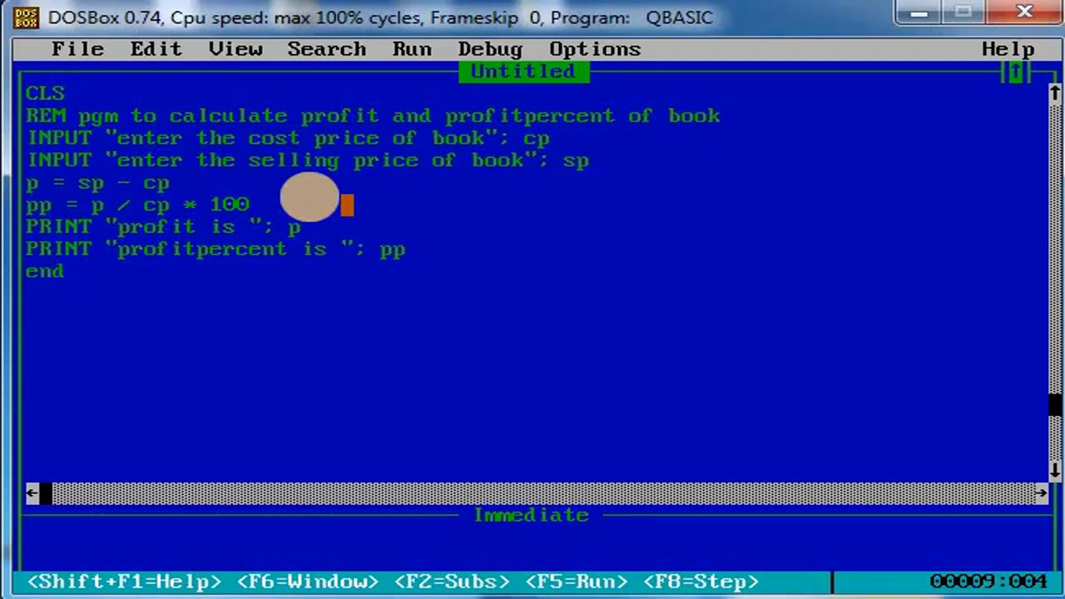
key("Enter")
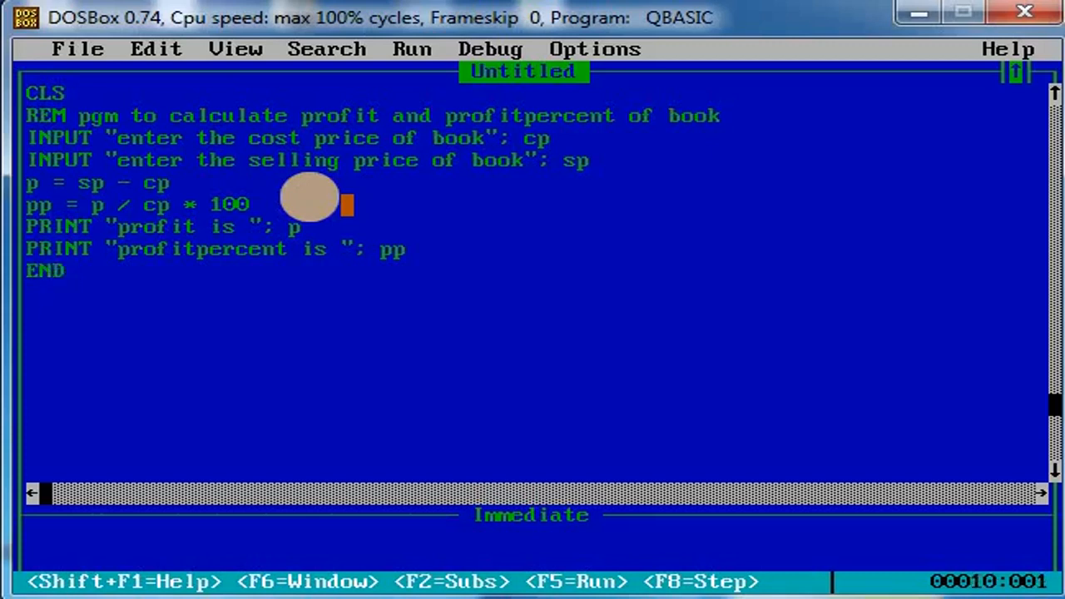
key("F5")
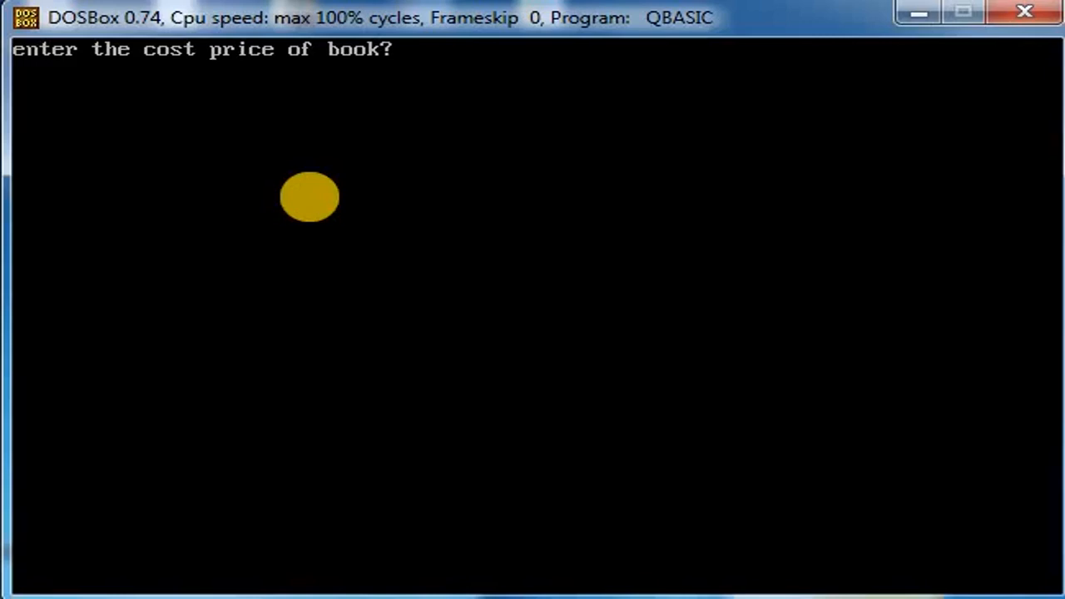
Answer the prompts with cost price 100 and selling price 200, then return to the code
type("1000")
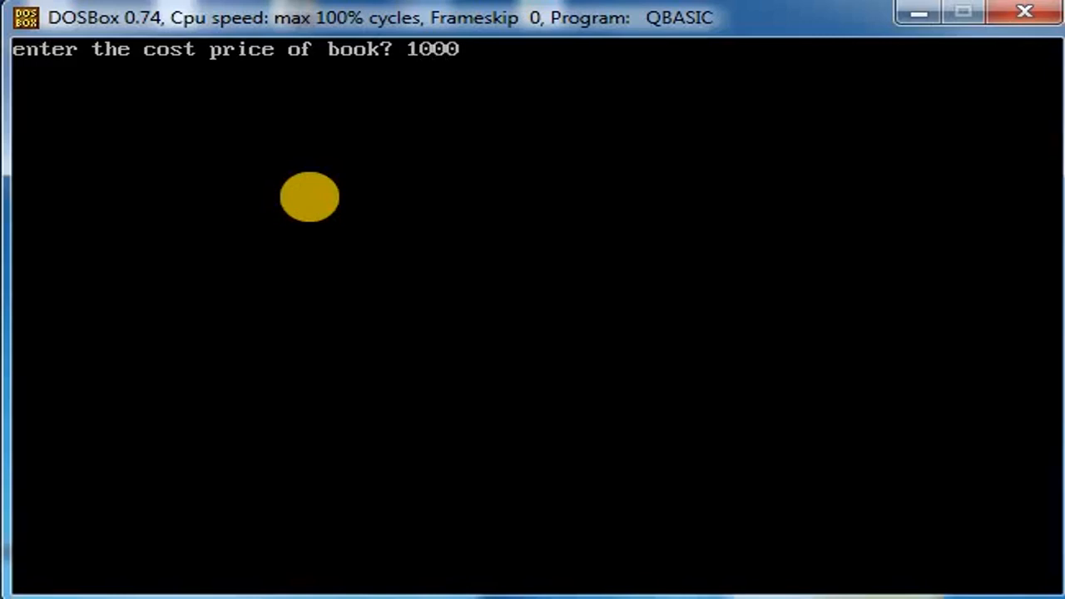
key("BackSpace")
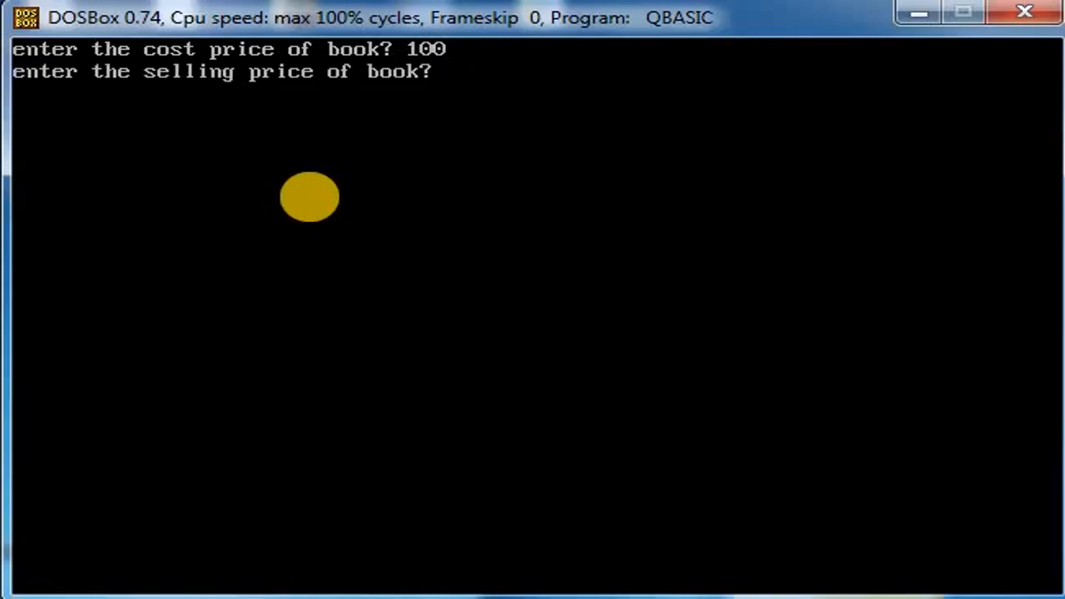
type("200")
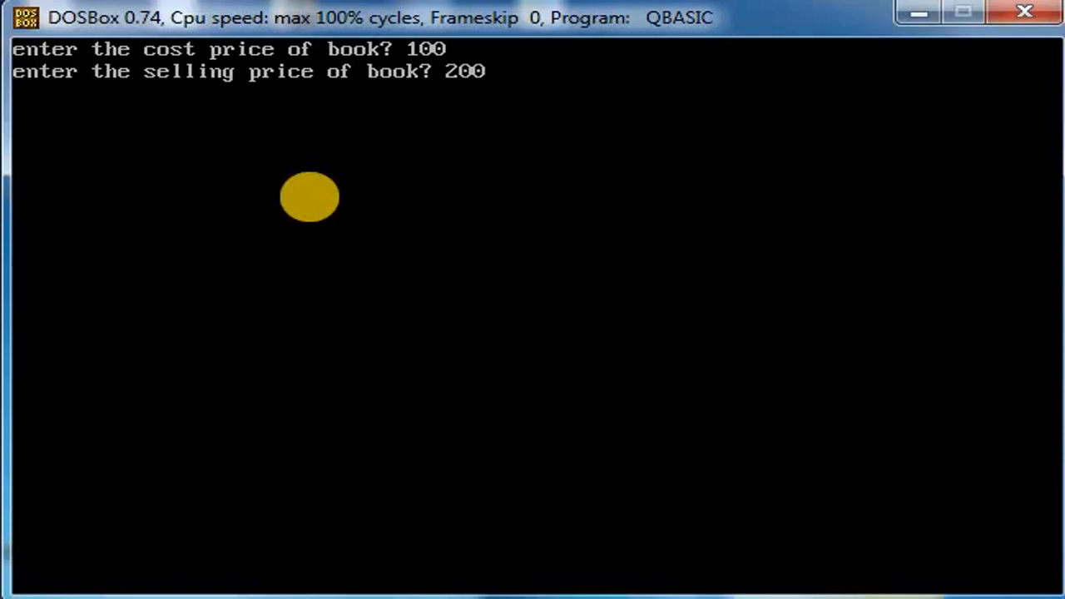
key("enter")
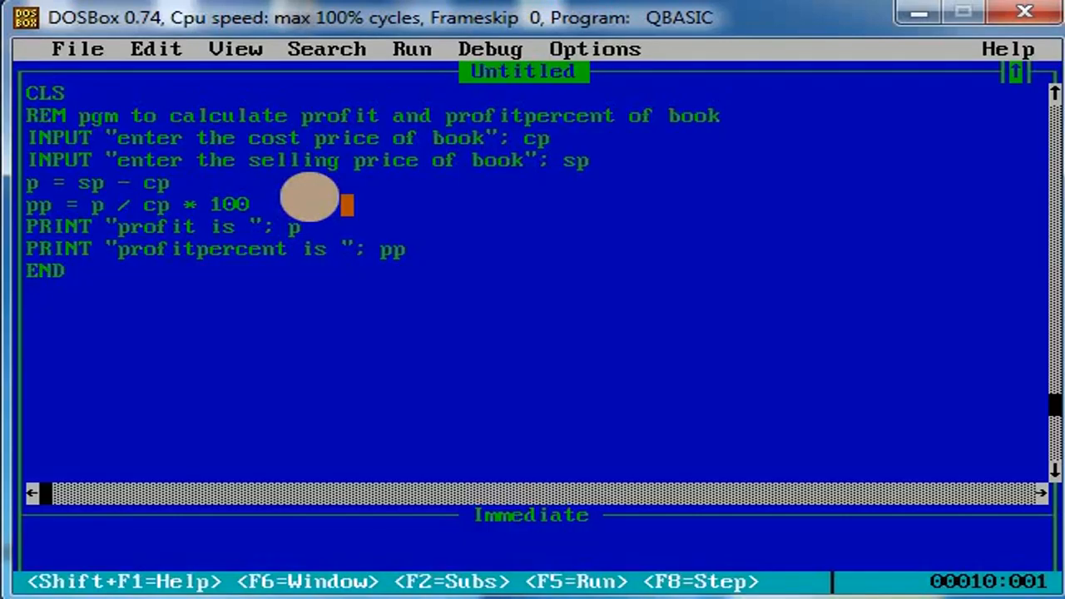
Run again with cost 500 and selling price 800, getting profit 300 and percent 60
key("F5")
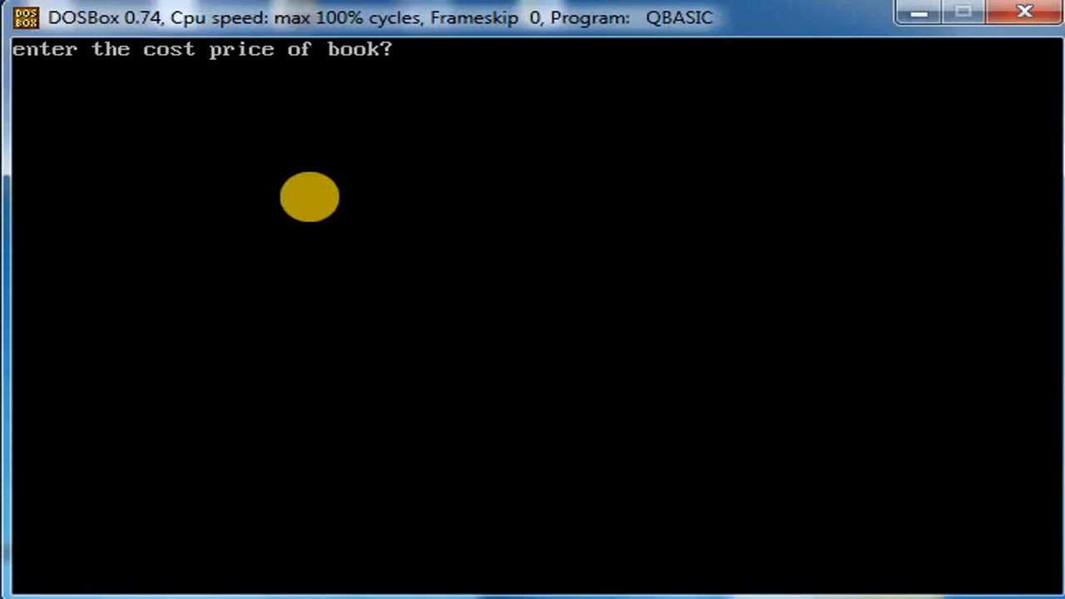
type("500")
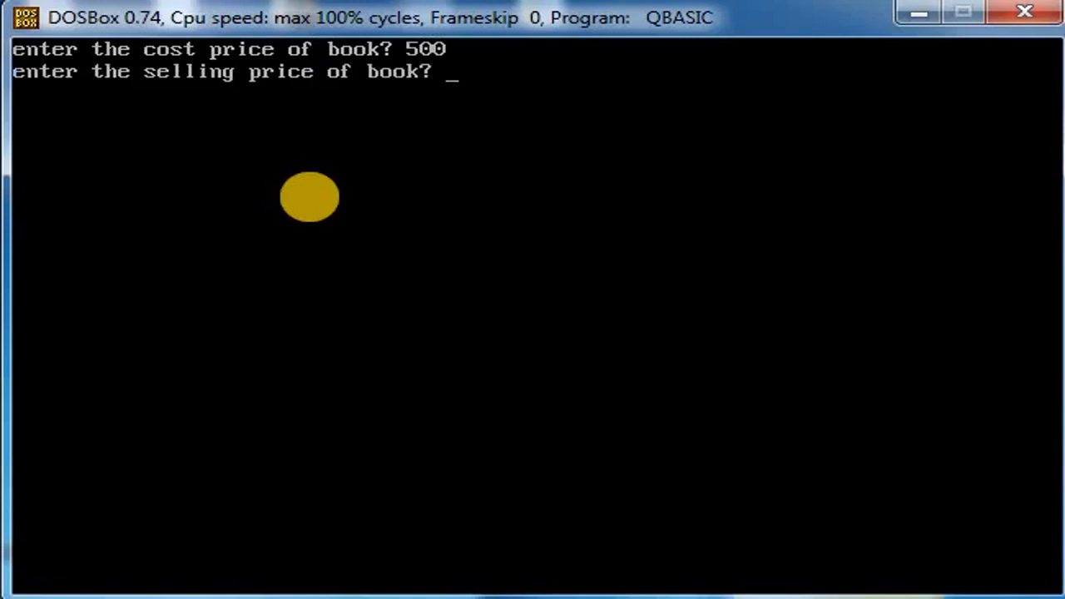
type("800")
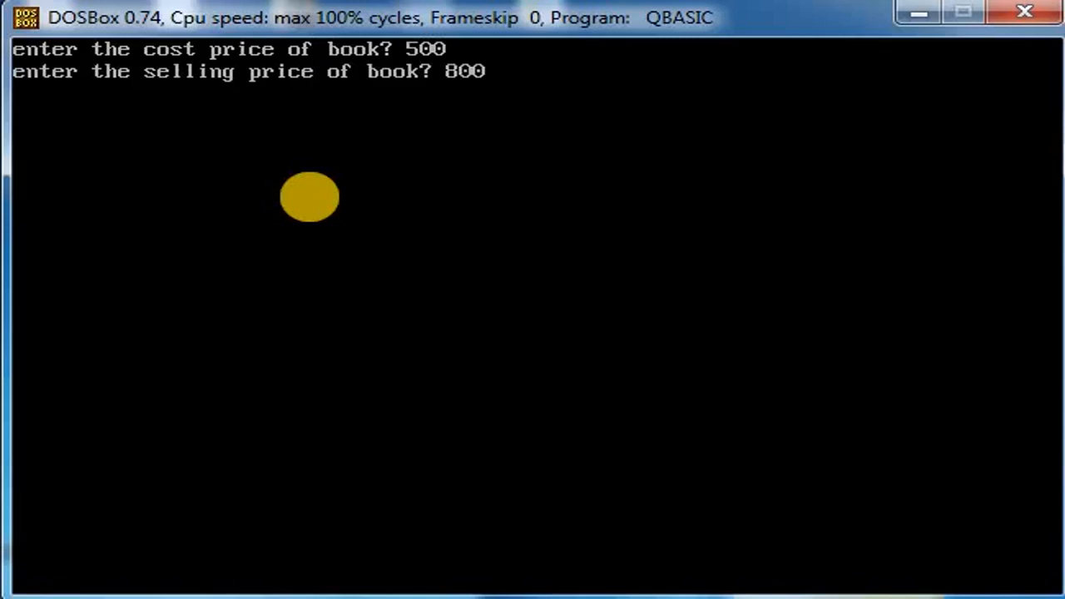
key("enter")
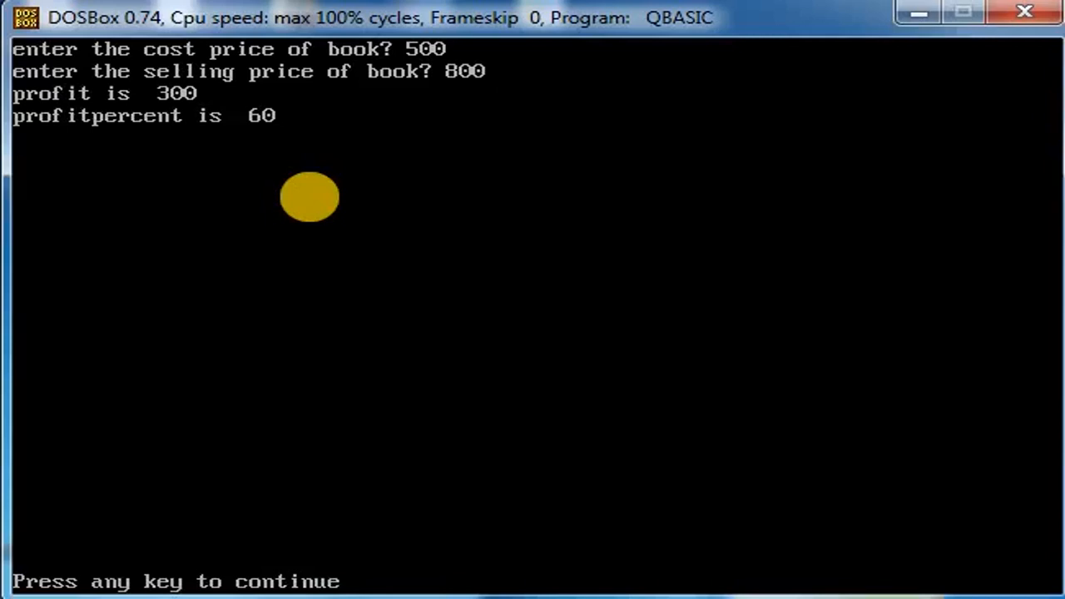
key("enter")
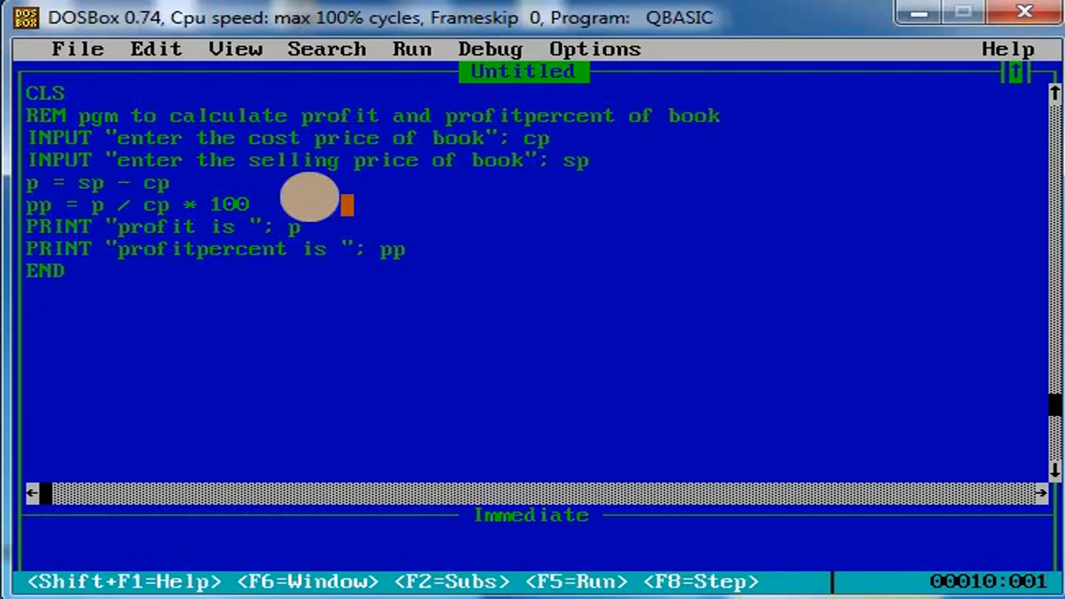
mouse_move(113, 203)
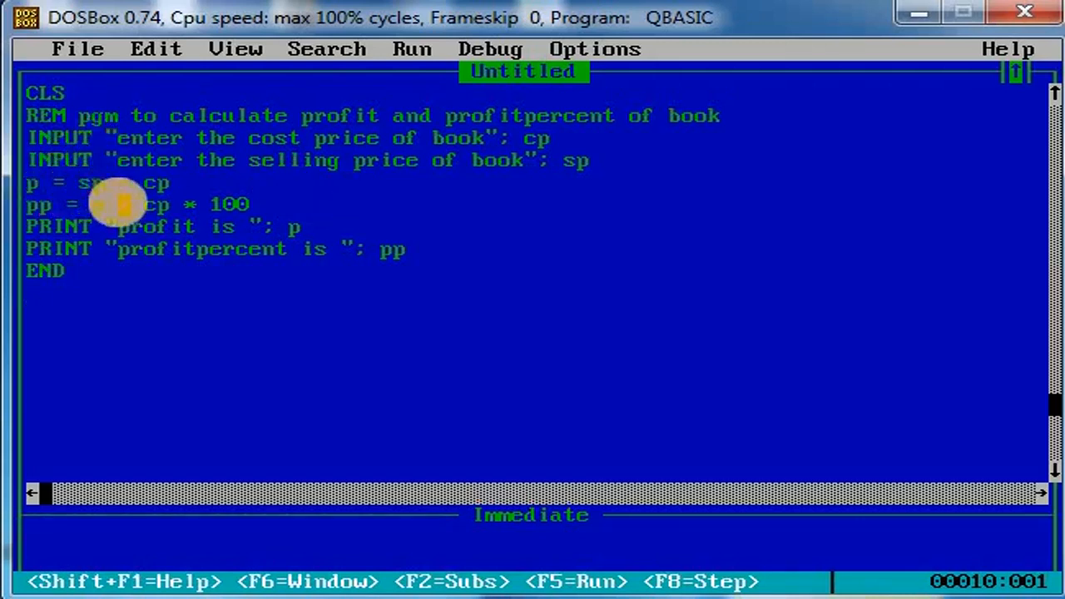